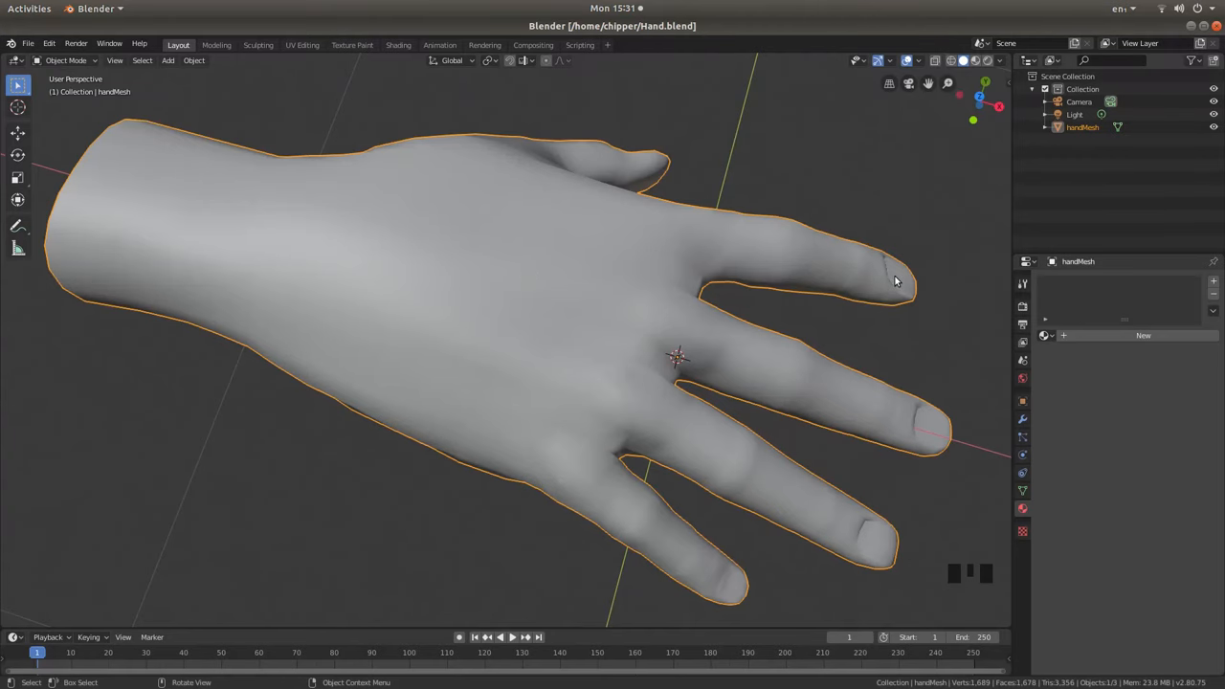
mouse_move(254, 201)
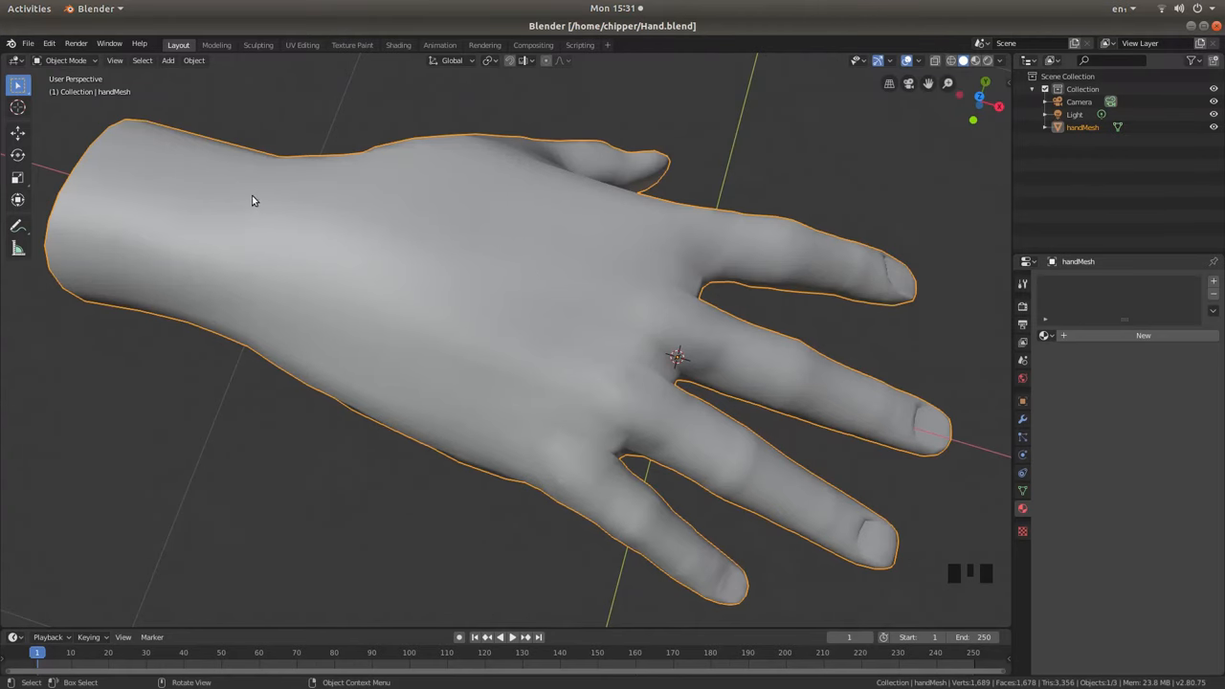
mouse_move(640, 228)
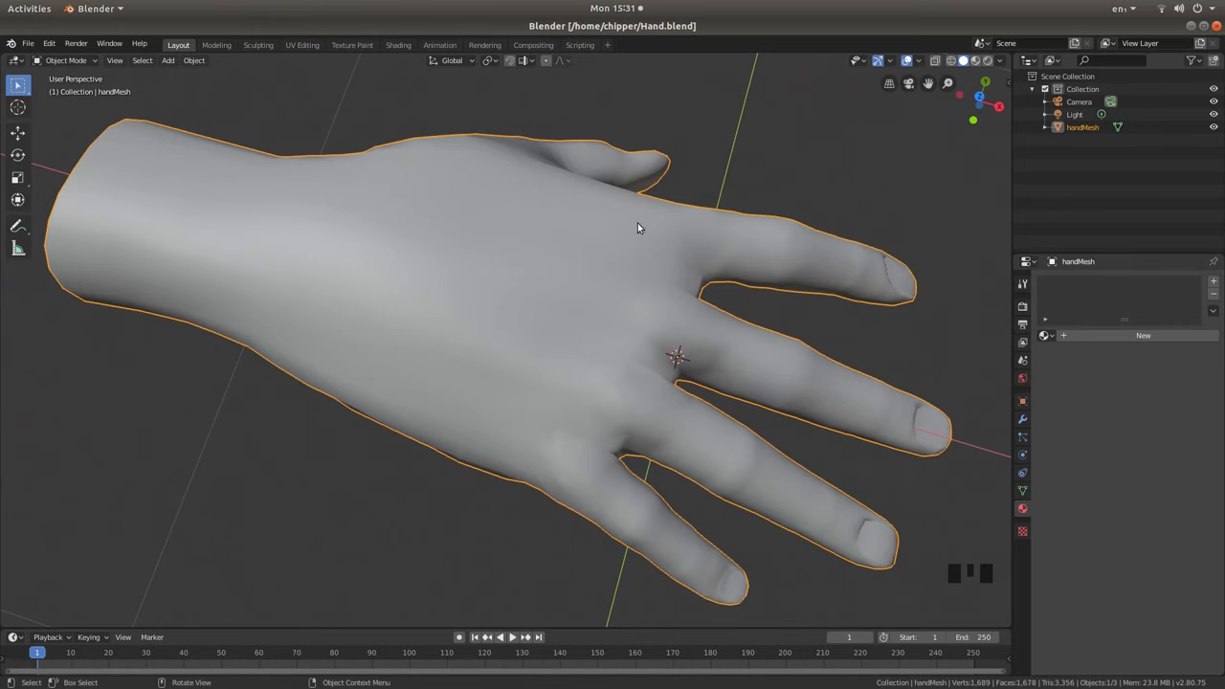
mouse_move(521, 266)
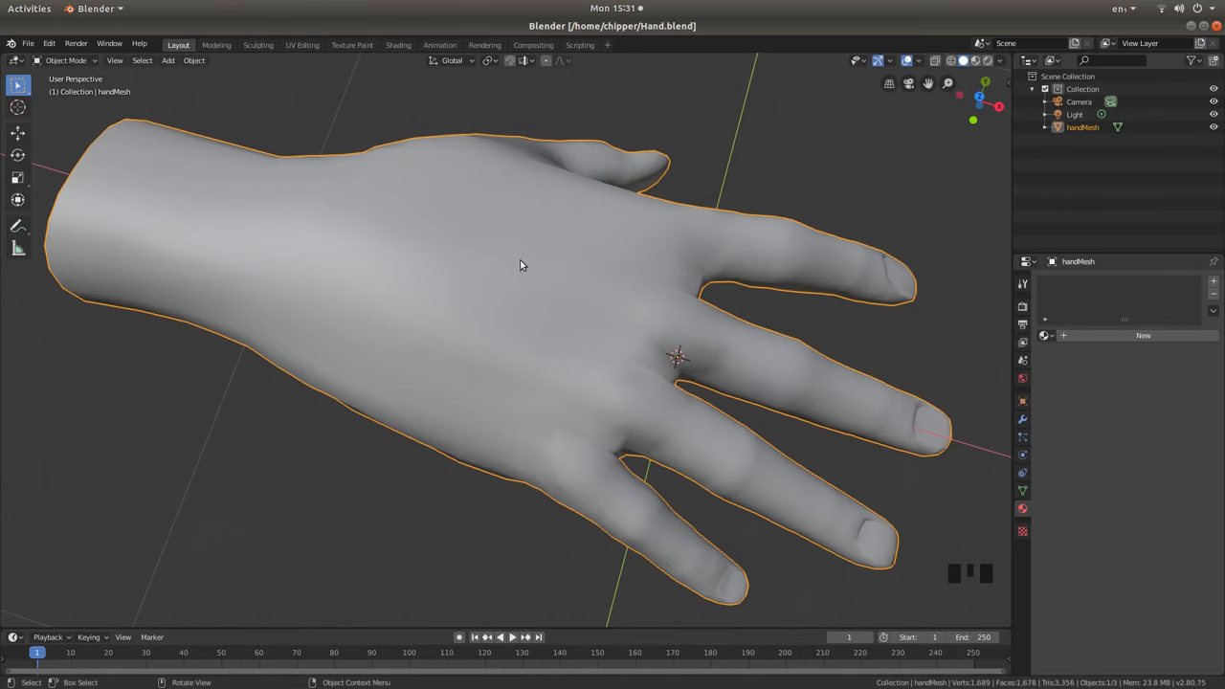
Add a single-bone armature at the hand mesh's origin from the Shift+A menu.
left_click_drag(522, 265, 585, 281)
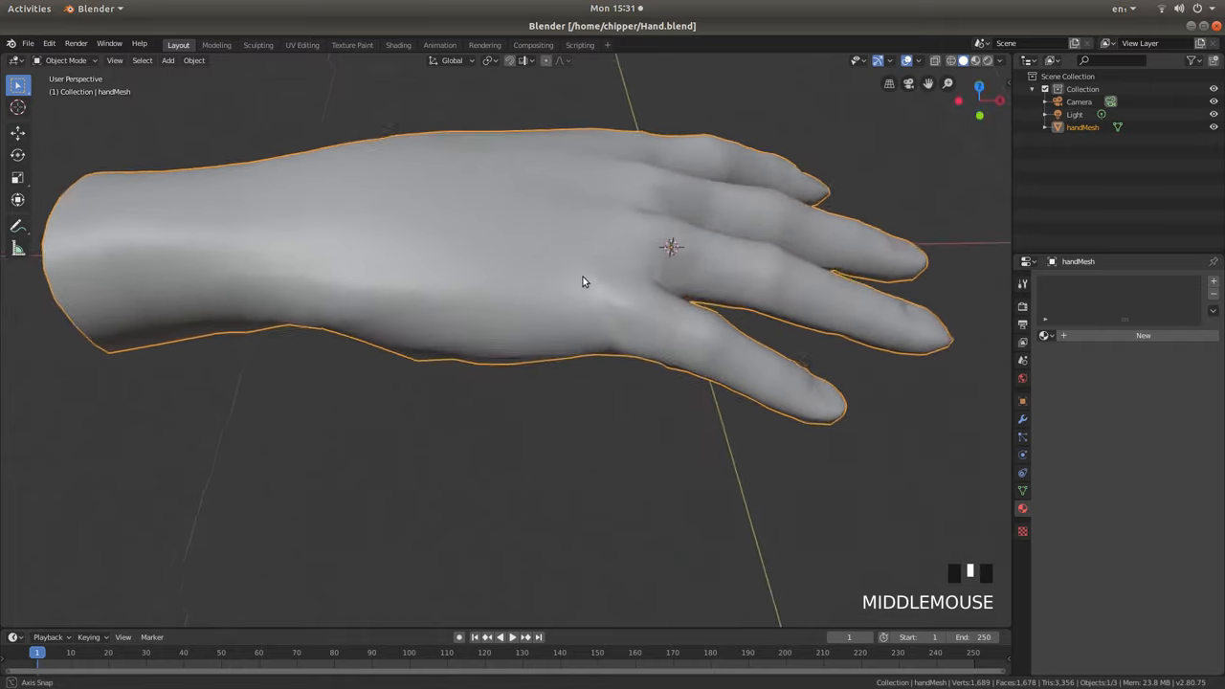
left_click_drag(584, 281, 359, 245)
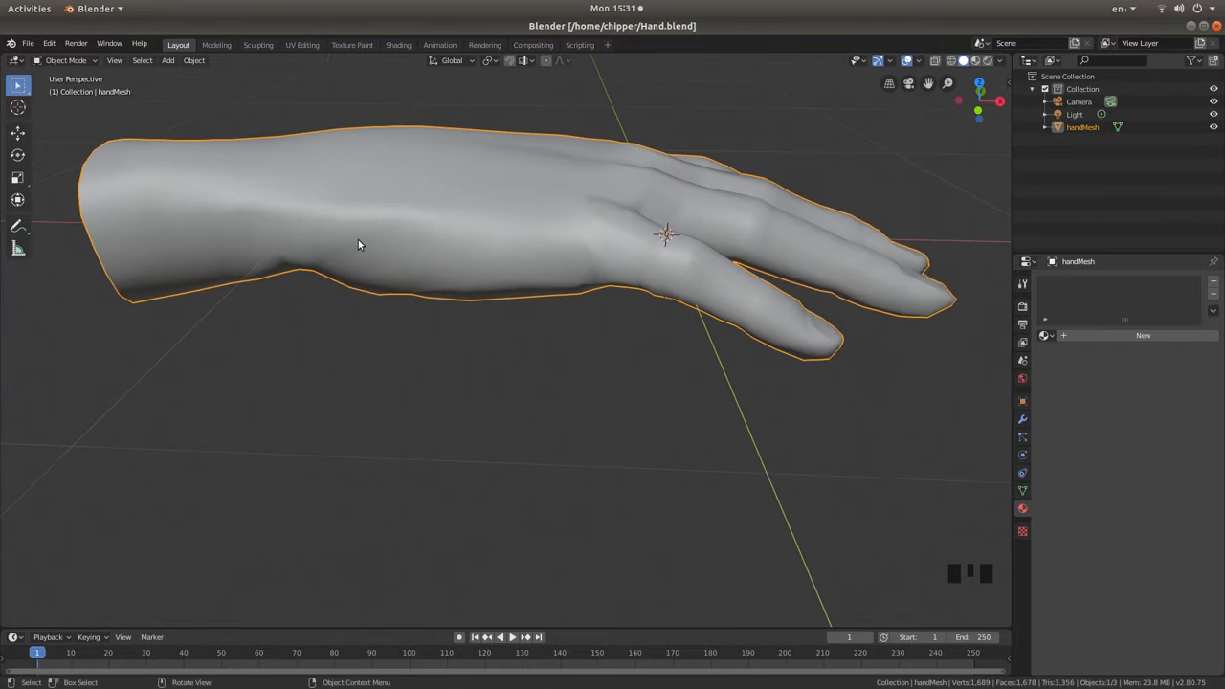
mouse_move(727, 290)
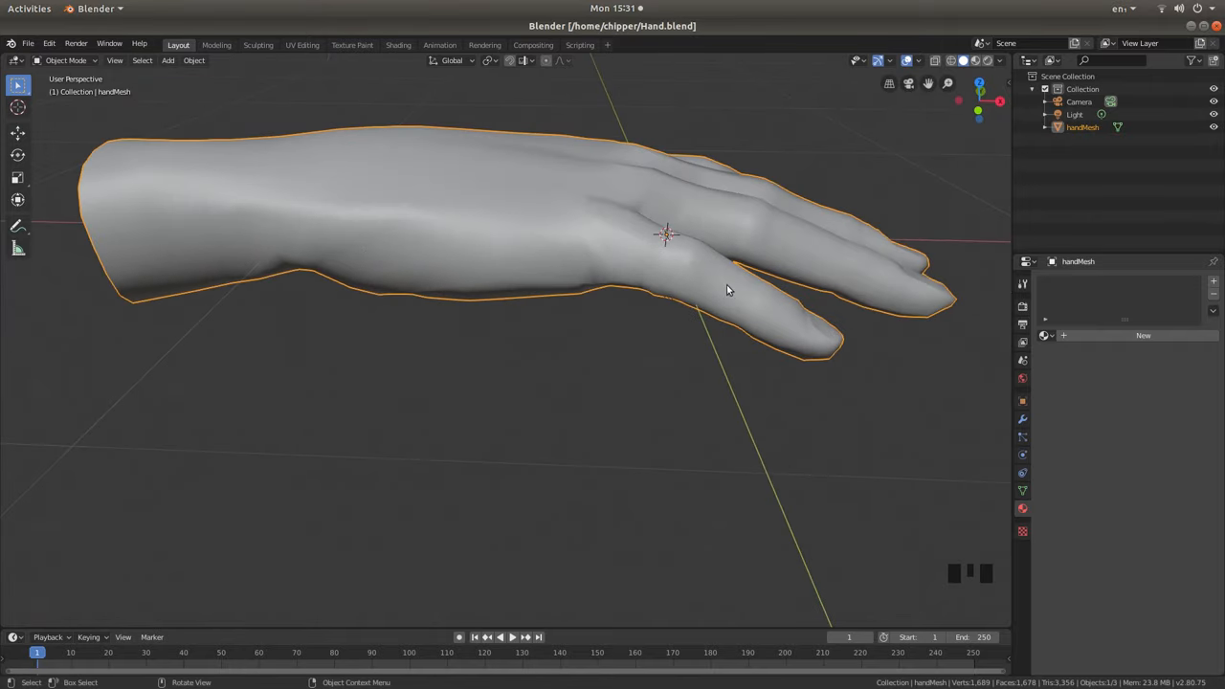
mouse_move(800, 336)
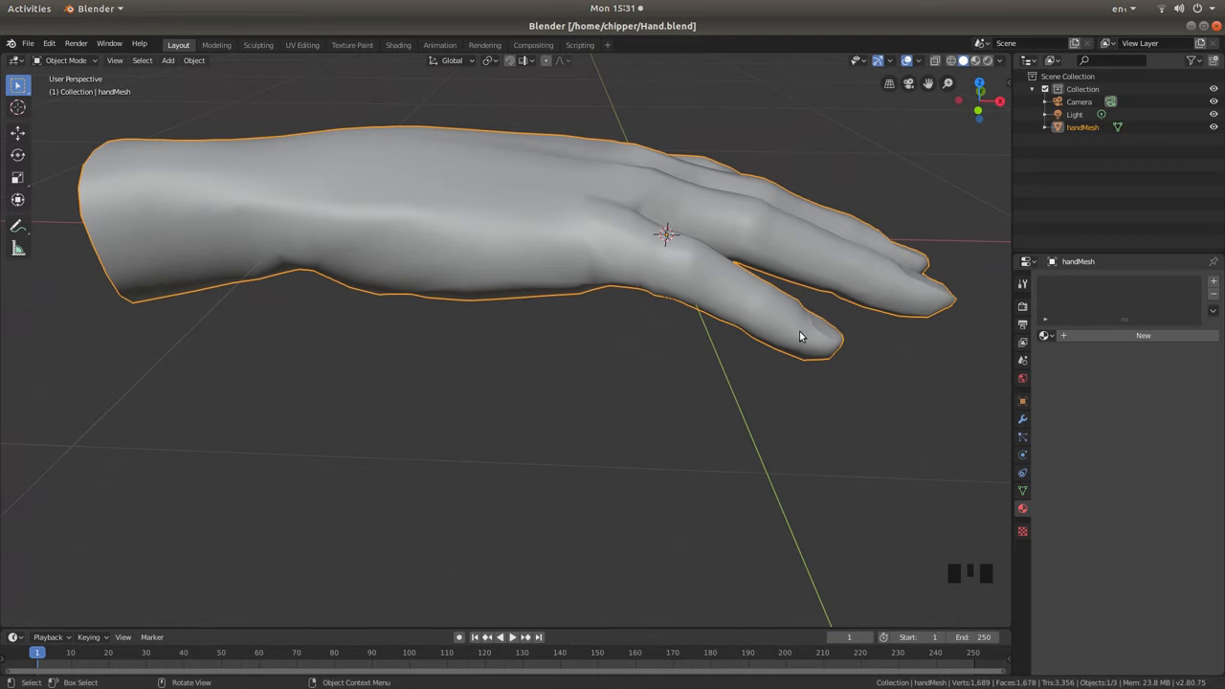
mouse_move(682, 226)
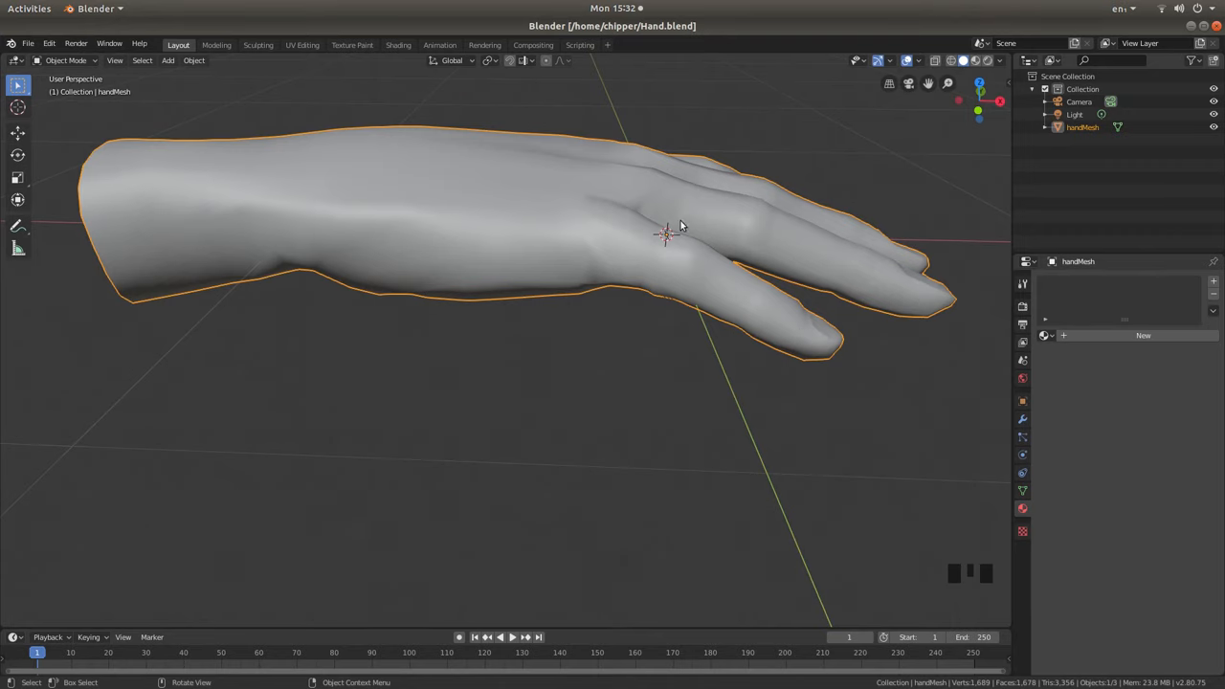
left_click_drag(679, 230, 588, 245)
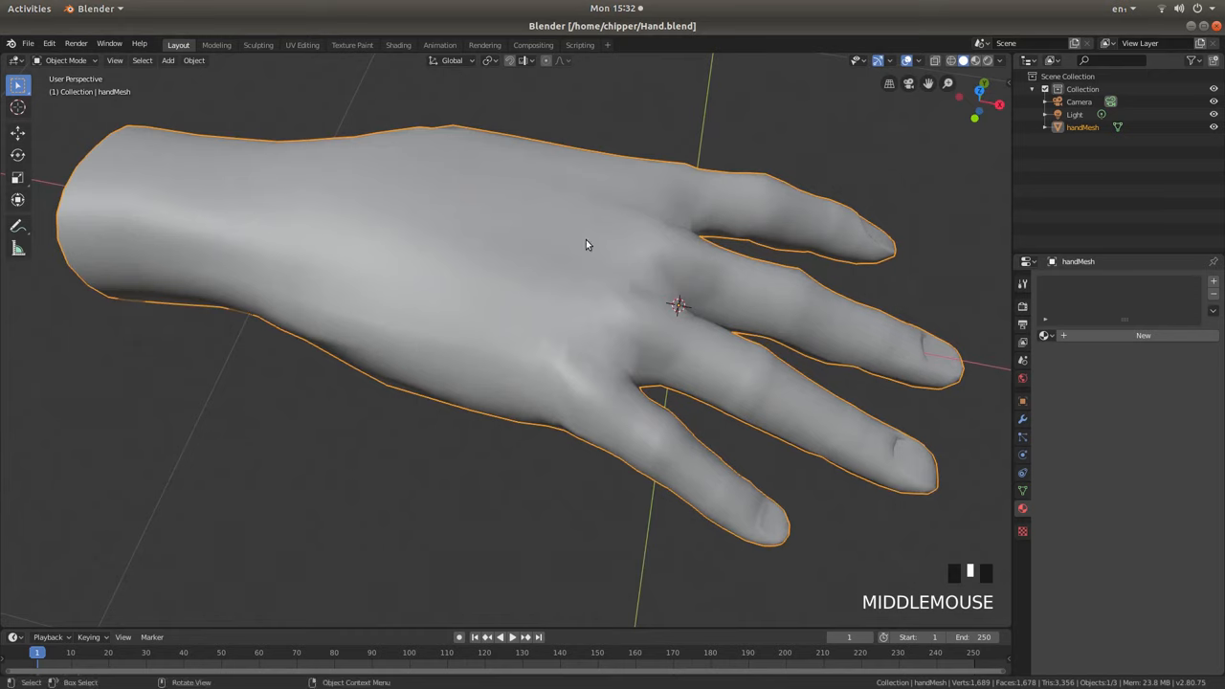
mouse_move(503, 275)
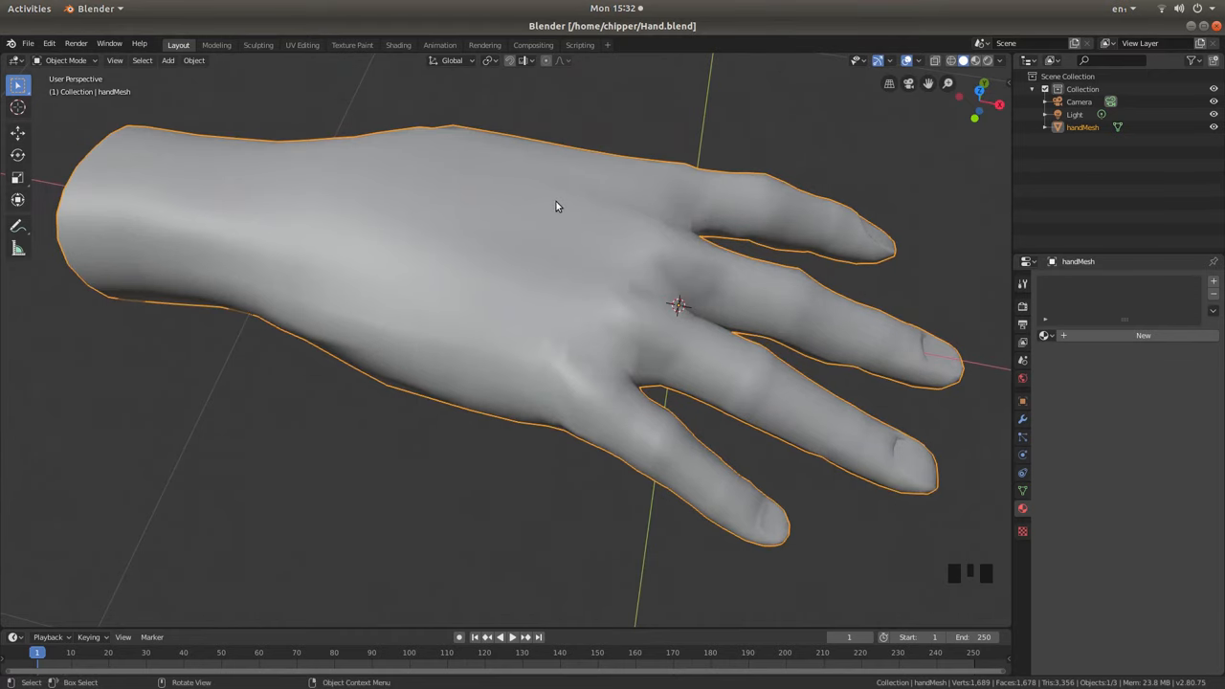
scroll("down", 3)
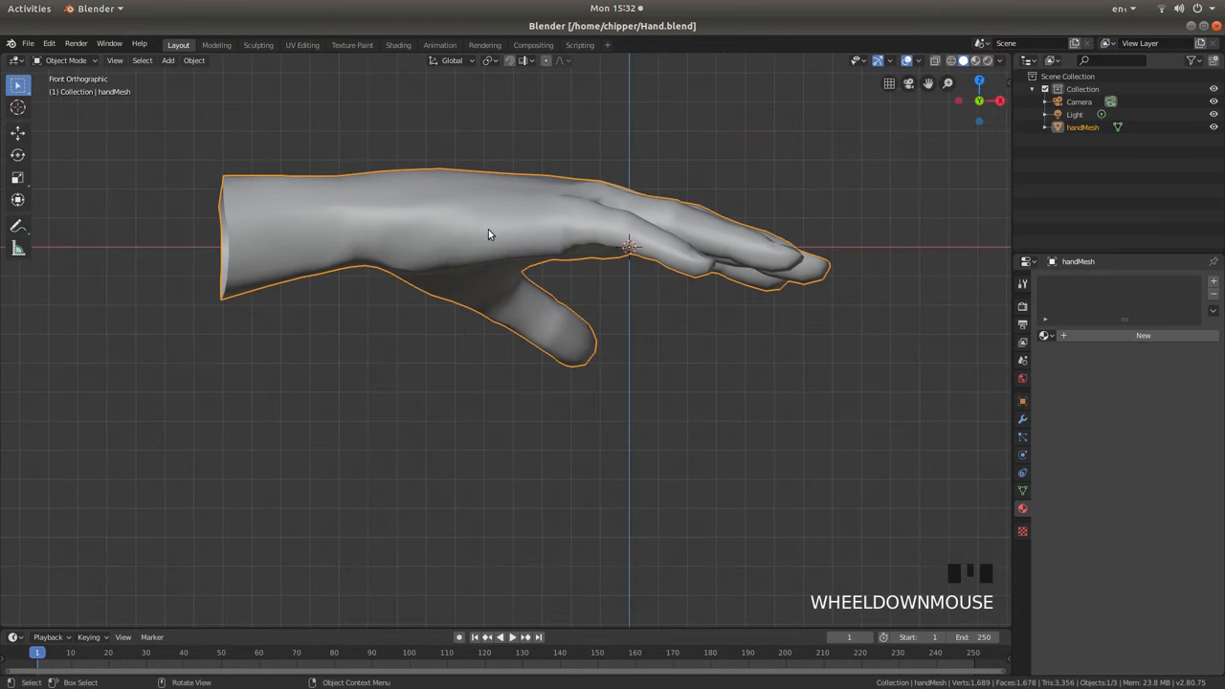
key("shift+a")
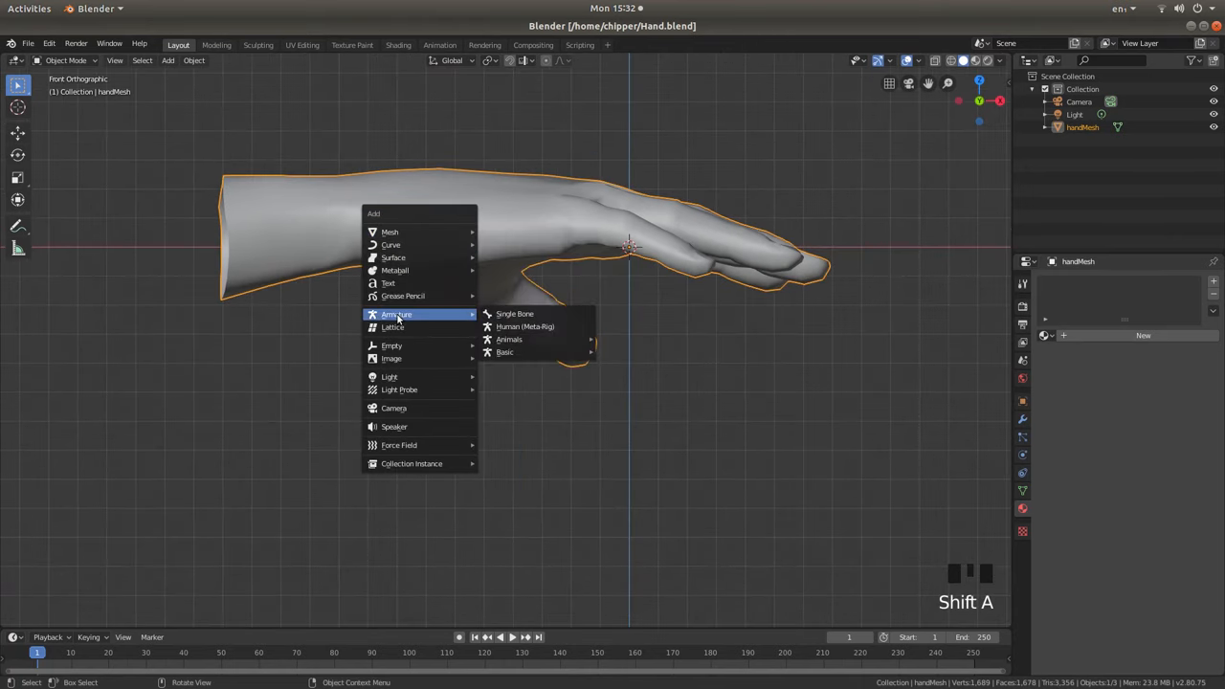
mouse_move(531, 321)
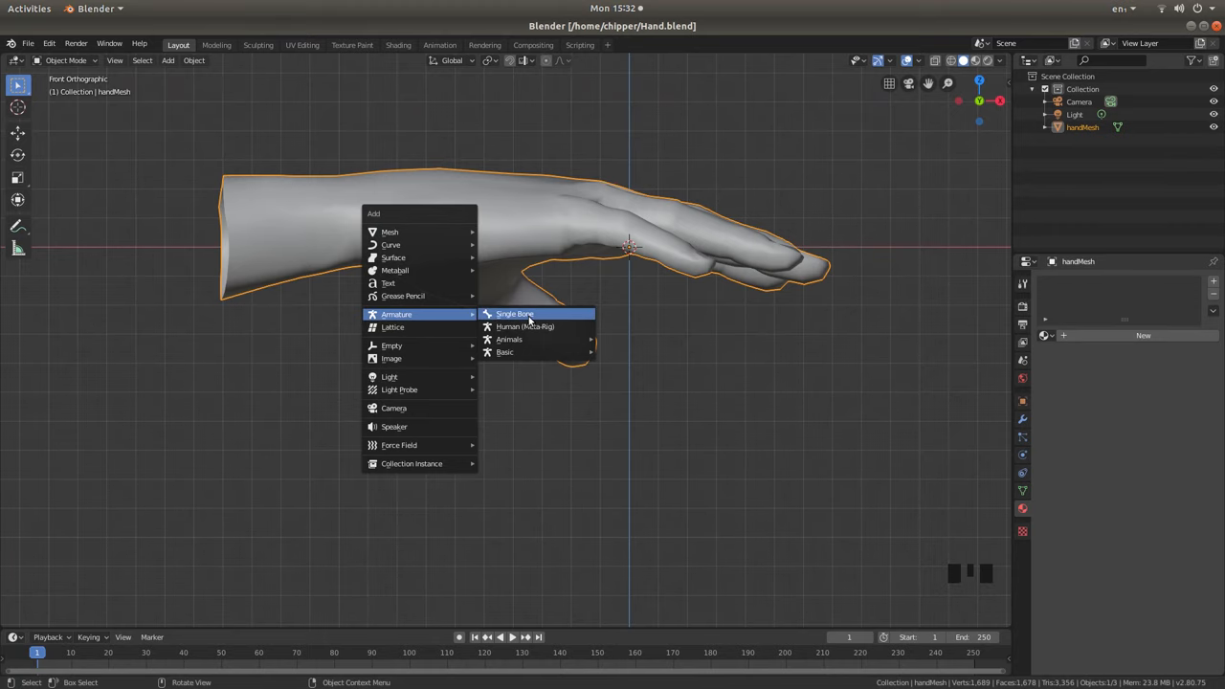
left_click(513, 313)
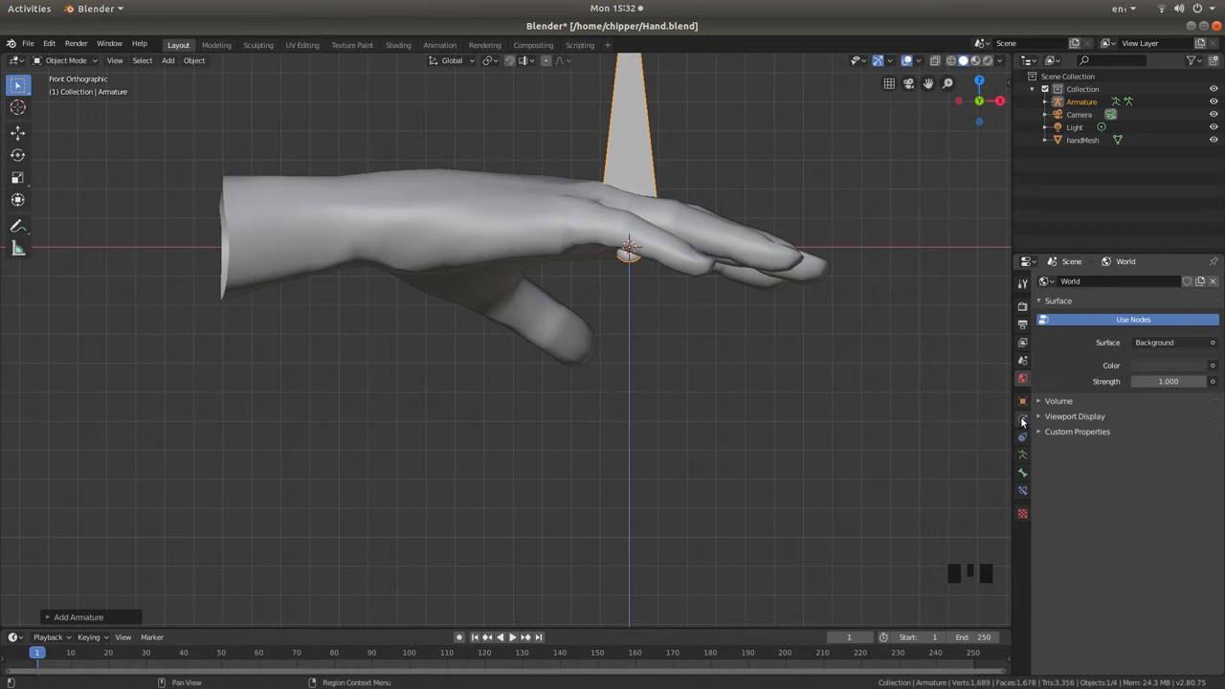
mouse_move(1023, 458)
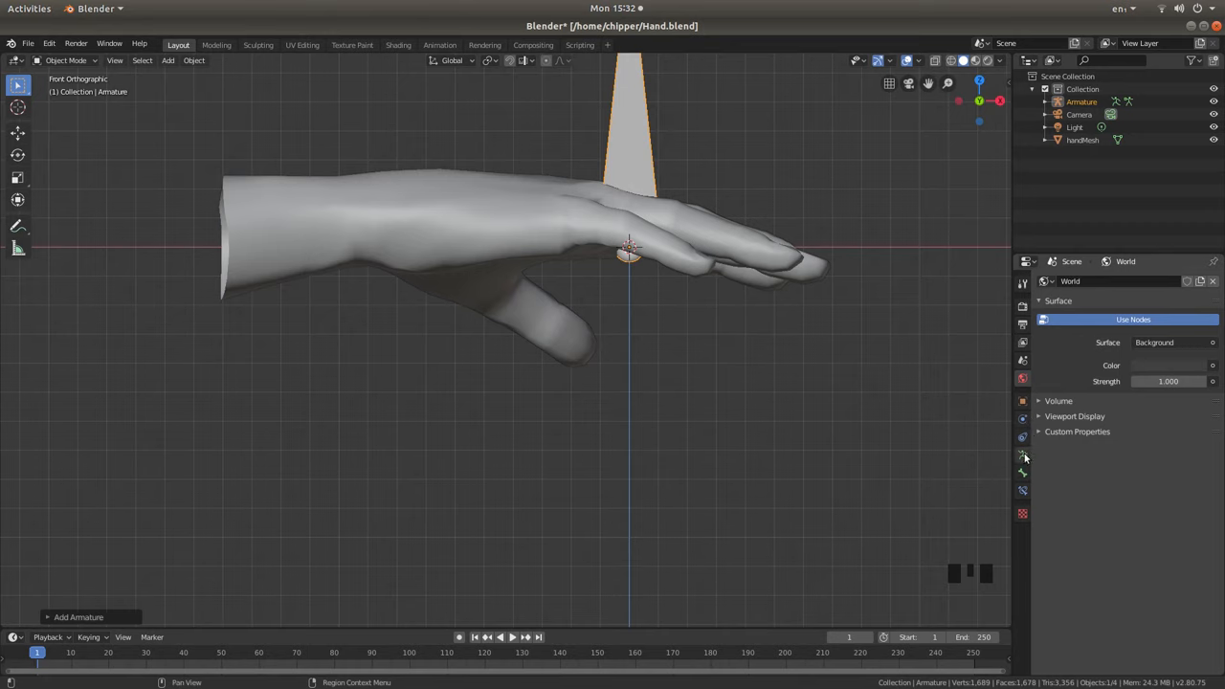
mouse_move(1023, 456)
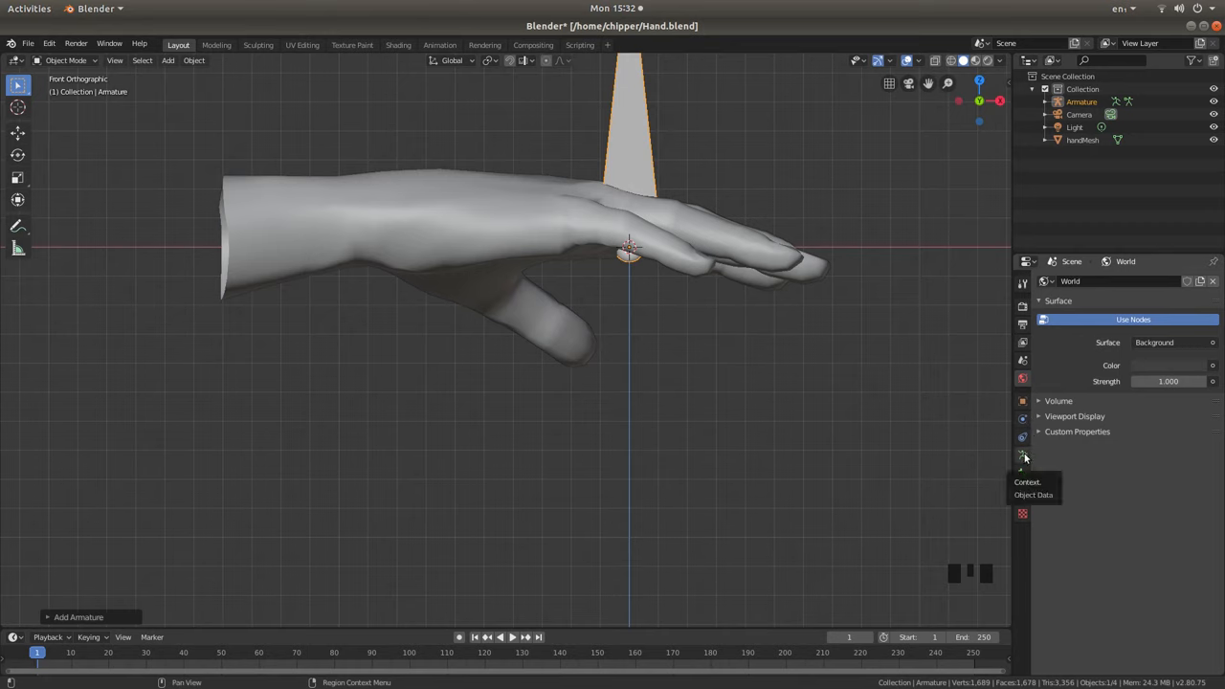
Enable In Front in the armature's Viewport Display so the bone shows through the hand.
left_click(1022, 457)
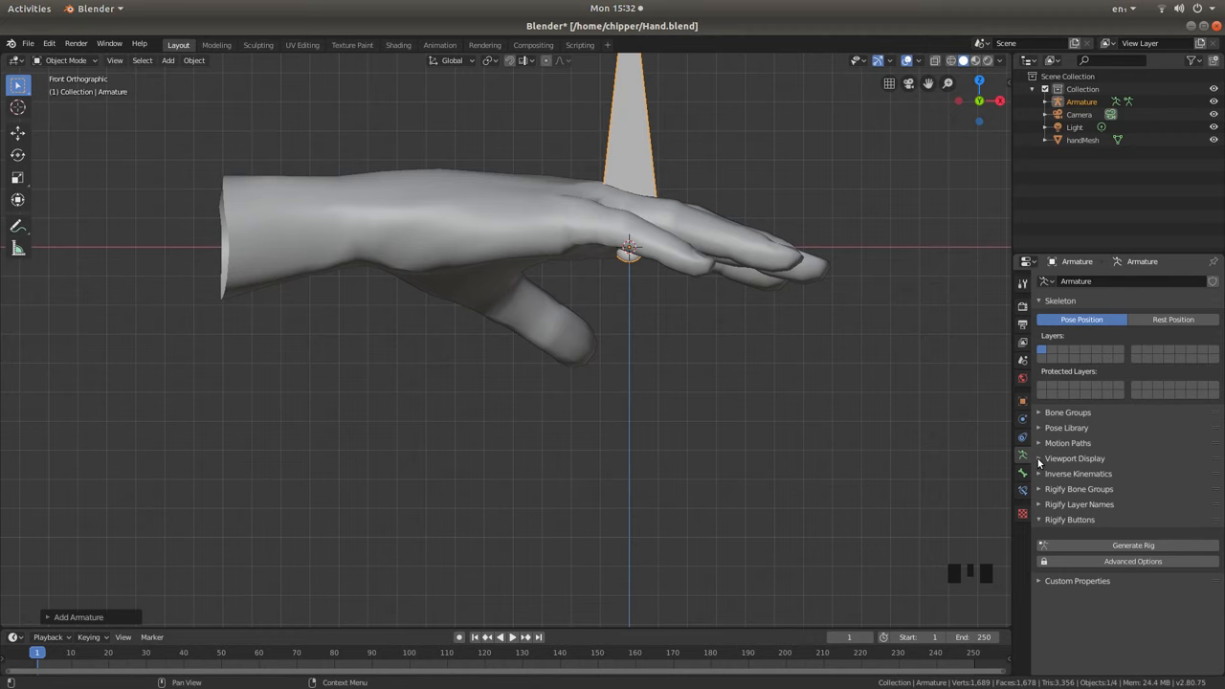
left_click(1074, 458)
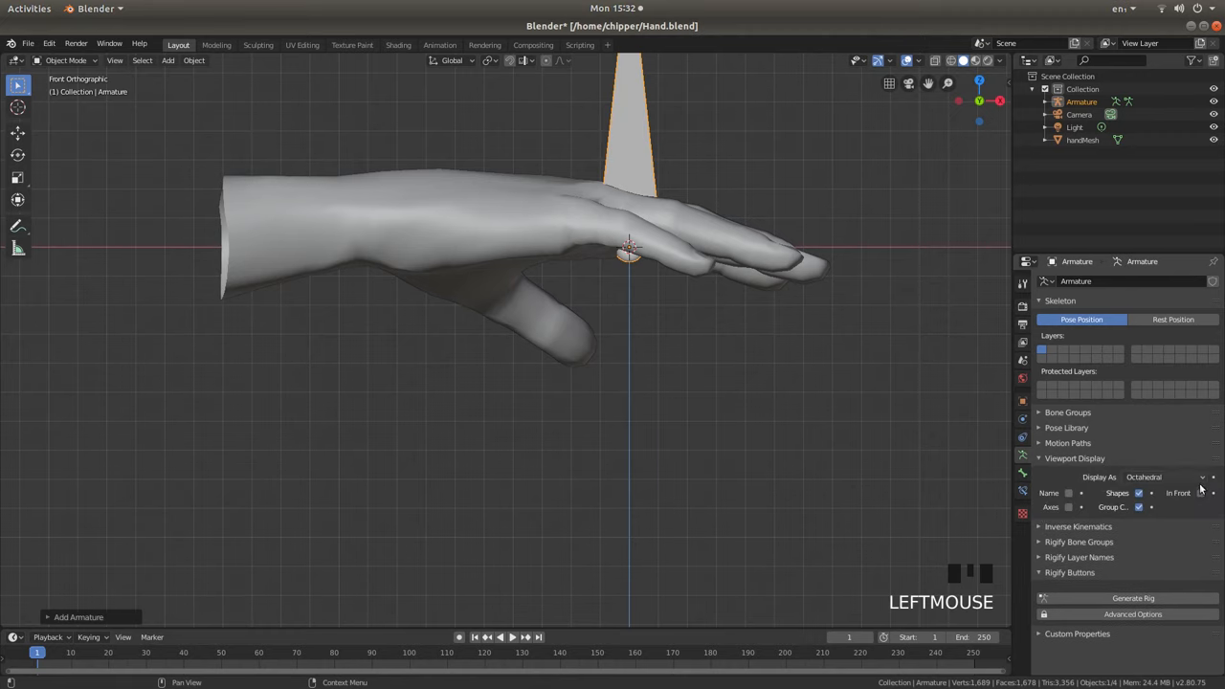
mouse_move(1201, 493)
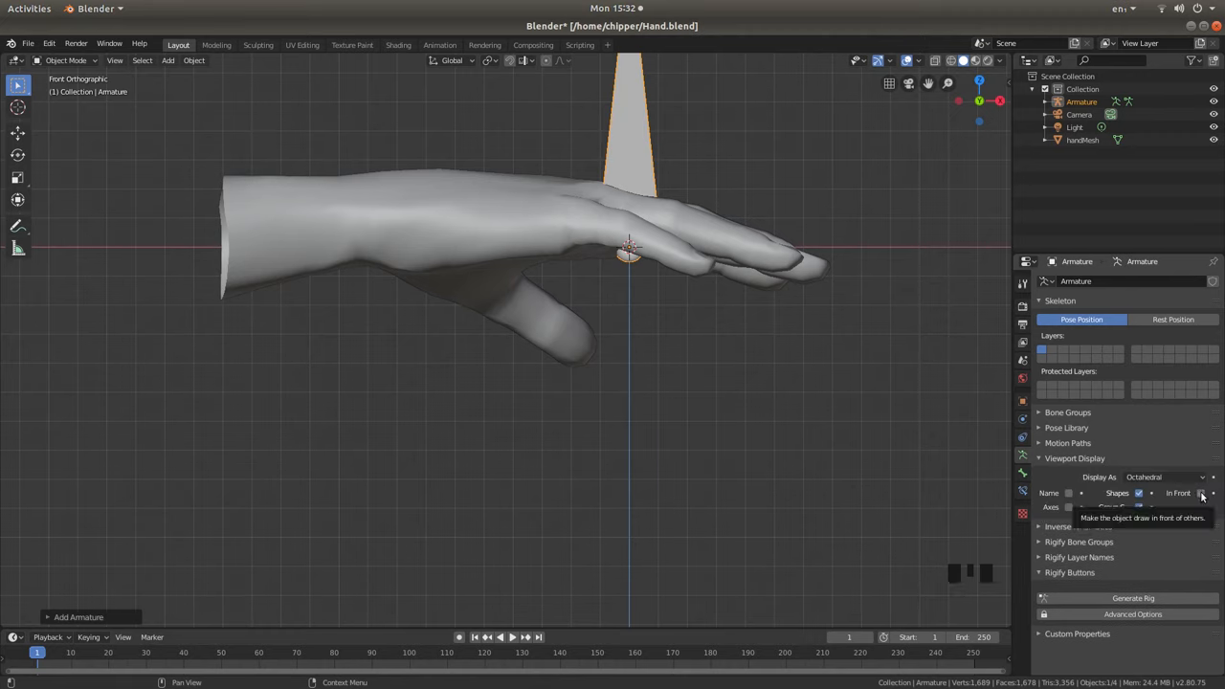
left_click(1200, 493)
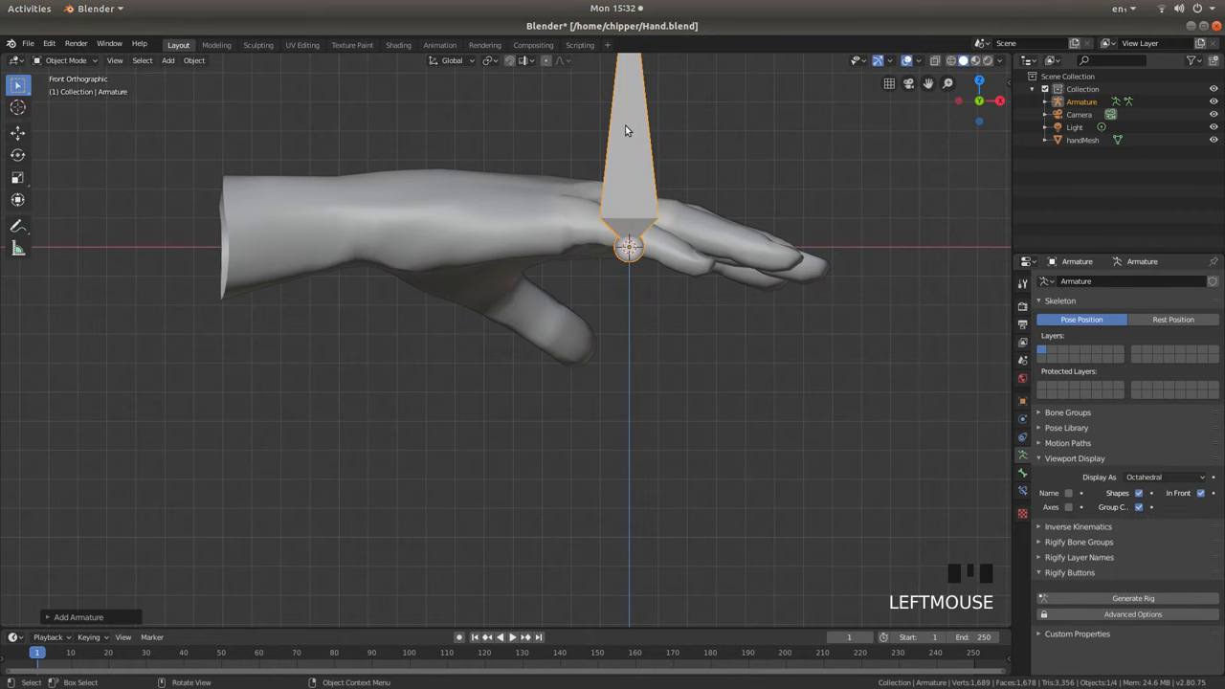
scroll("down", 3)
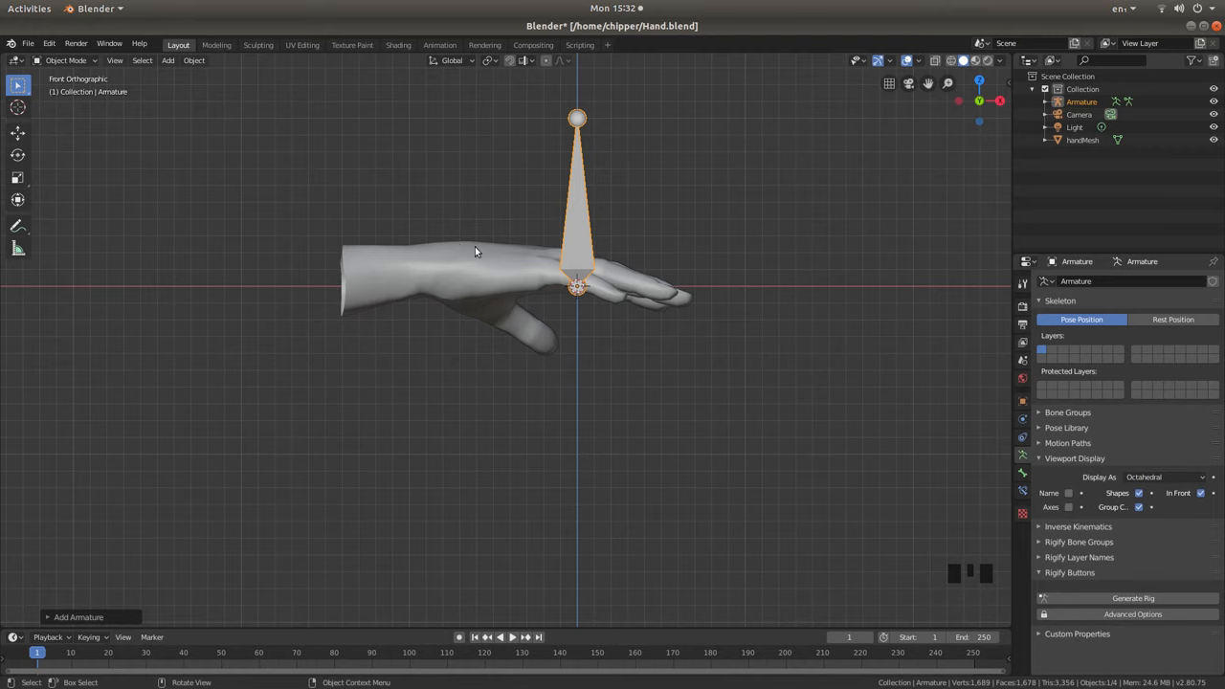
mouse_move(527, 242)
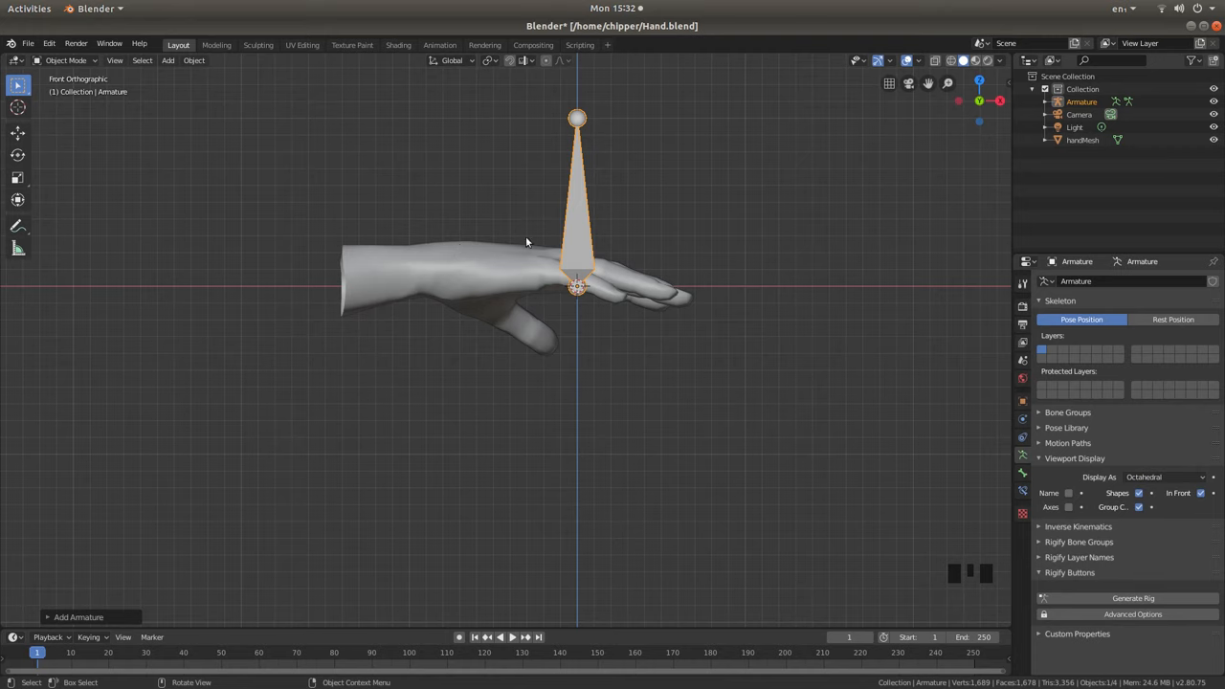
mouse_move(582, 94)
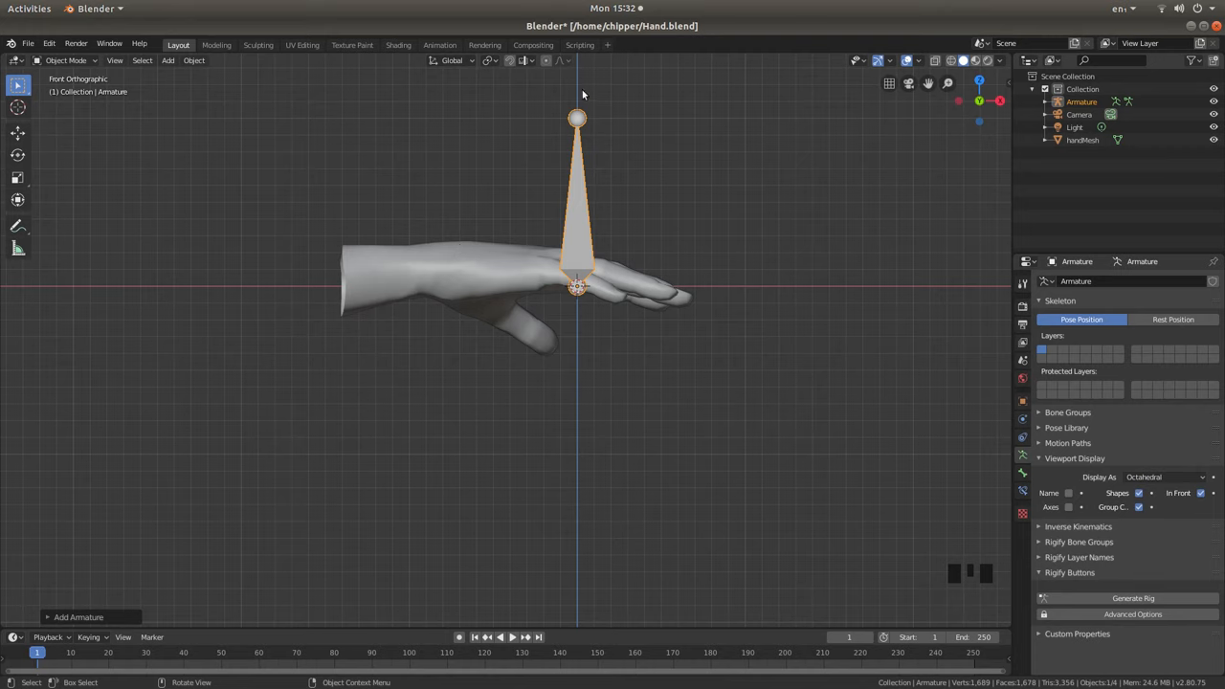
mouse_move(529, 223)
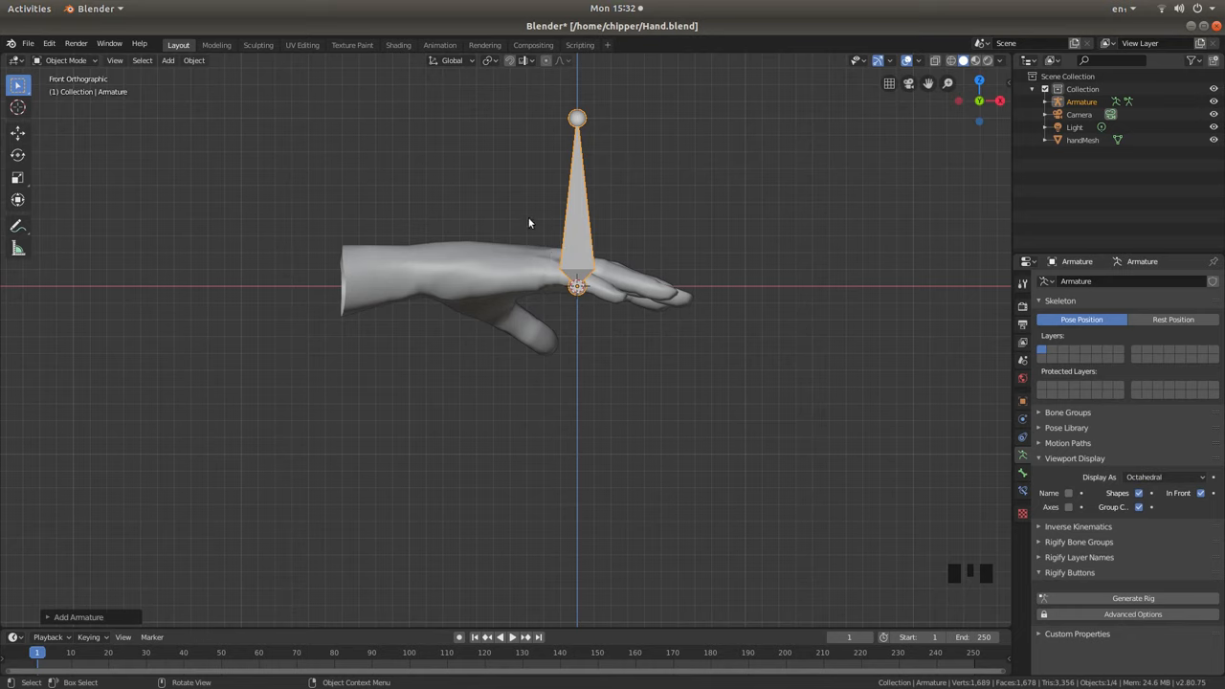
mouse_move(572, 215)
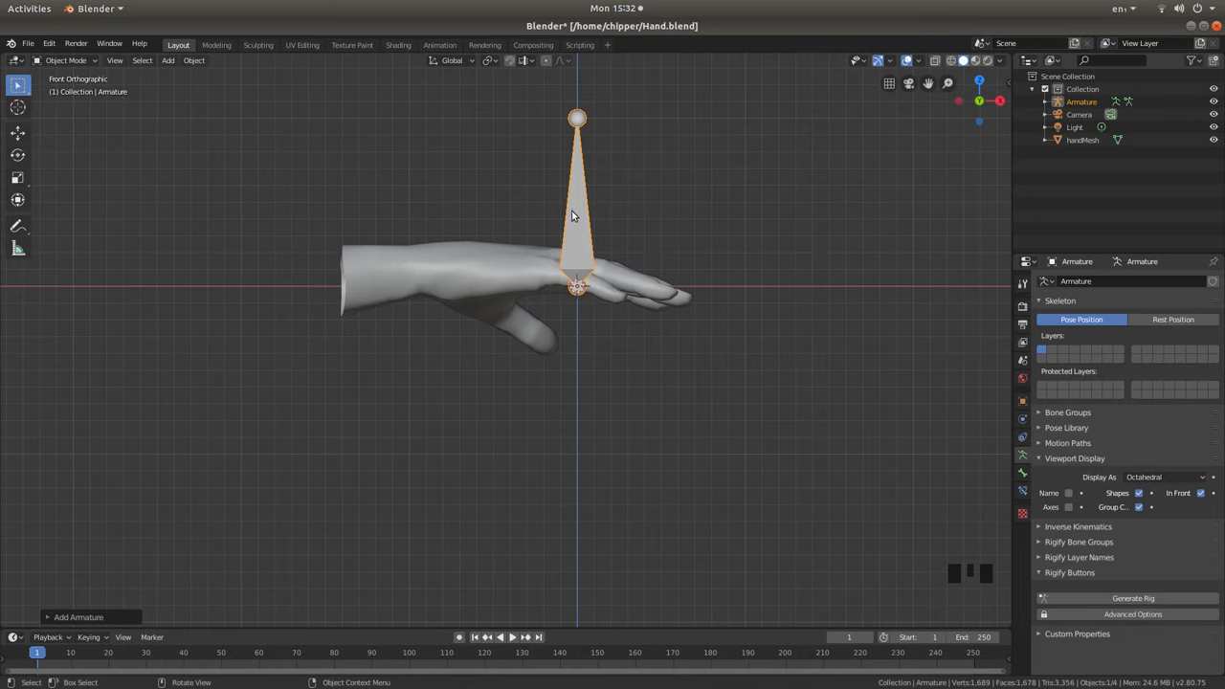
In armature Edit Mode, lay the bone along the back of the hand toward the middle finger.
key("Tab")
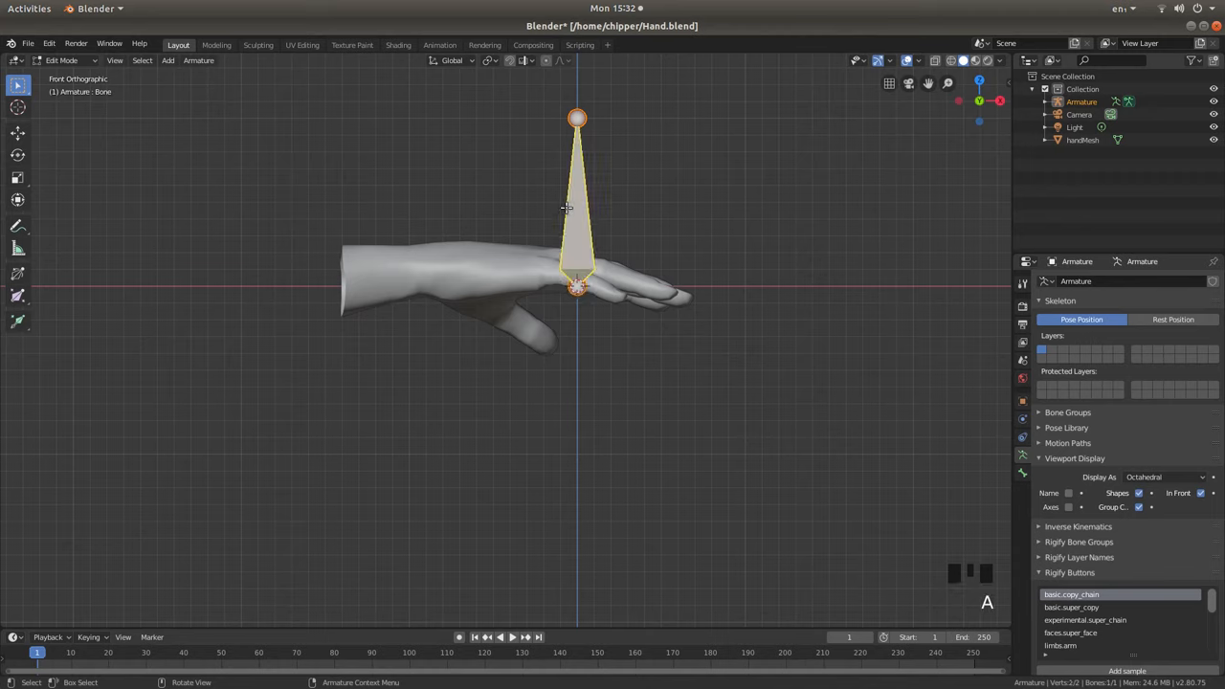
mouse_move(563, 199)
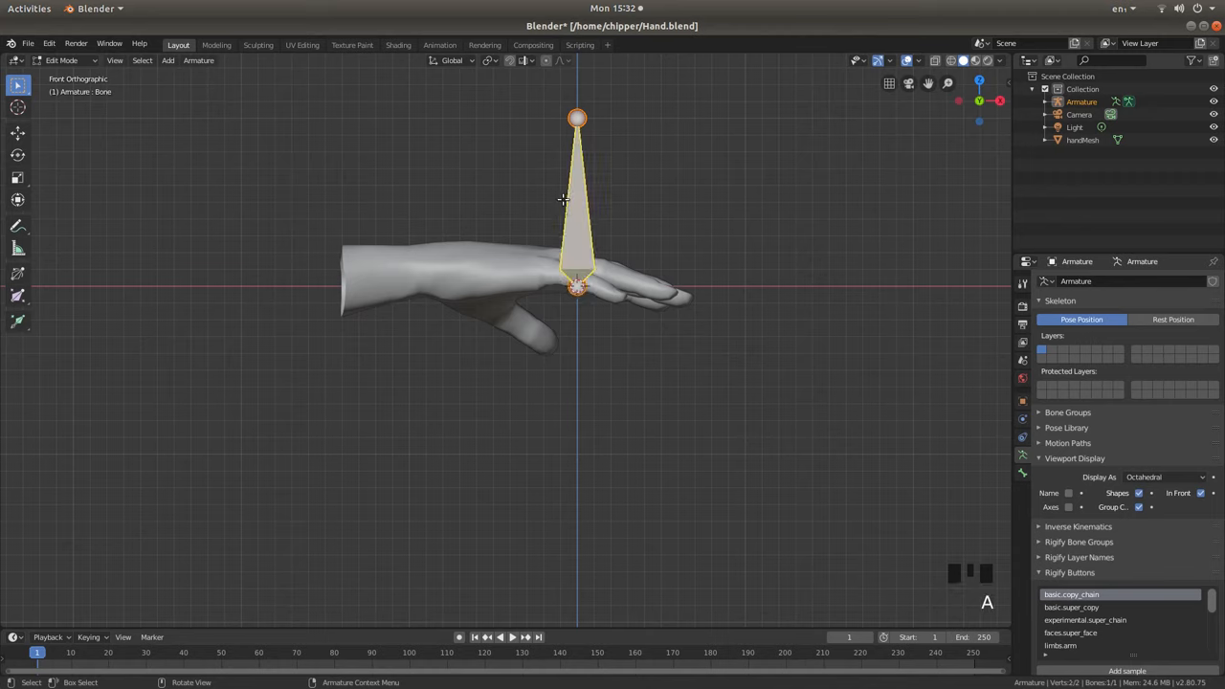
key("r")
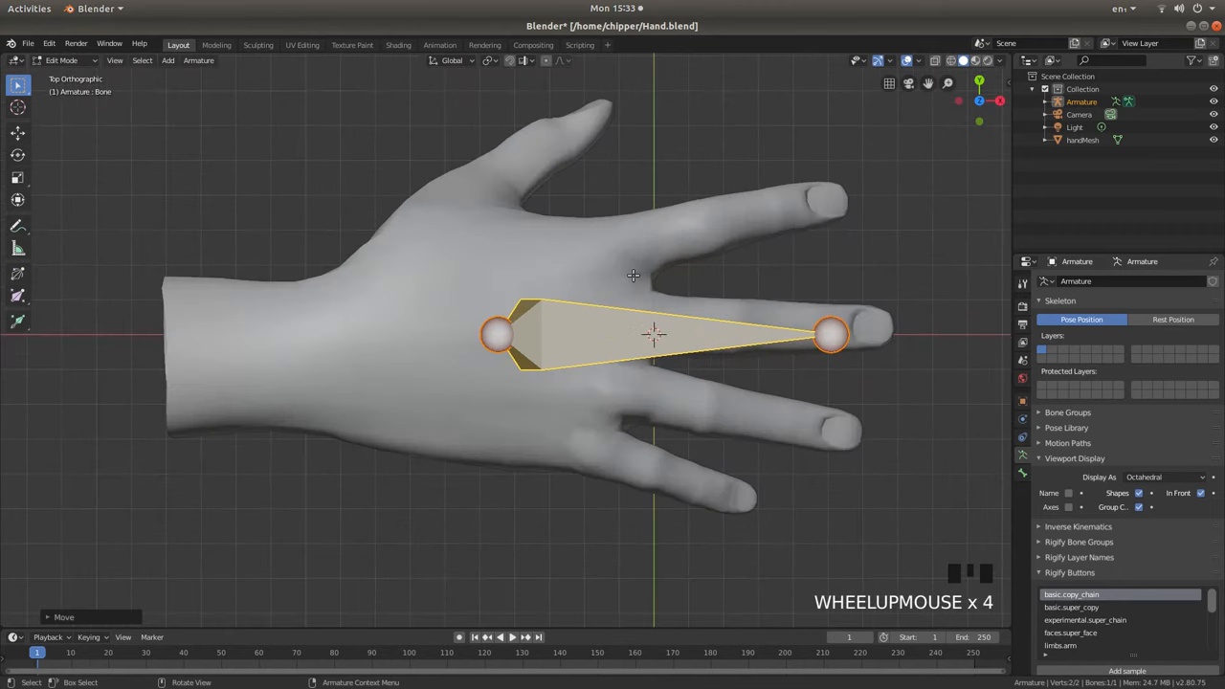
scroll("down", 3)
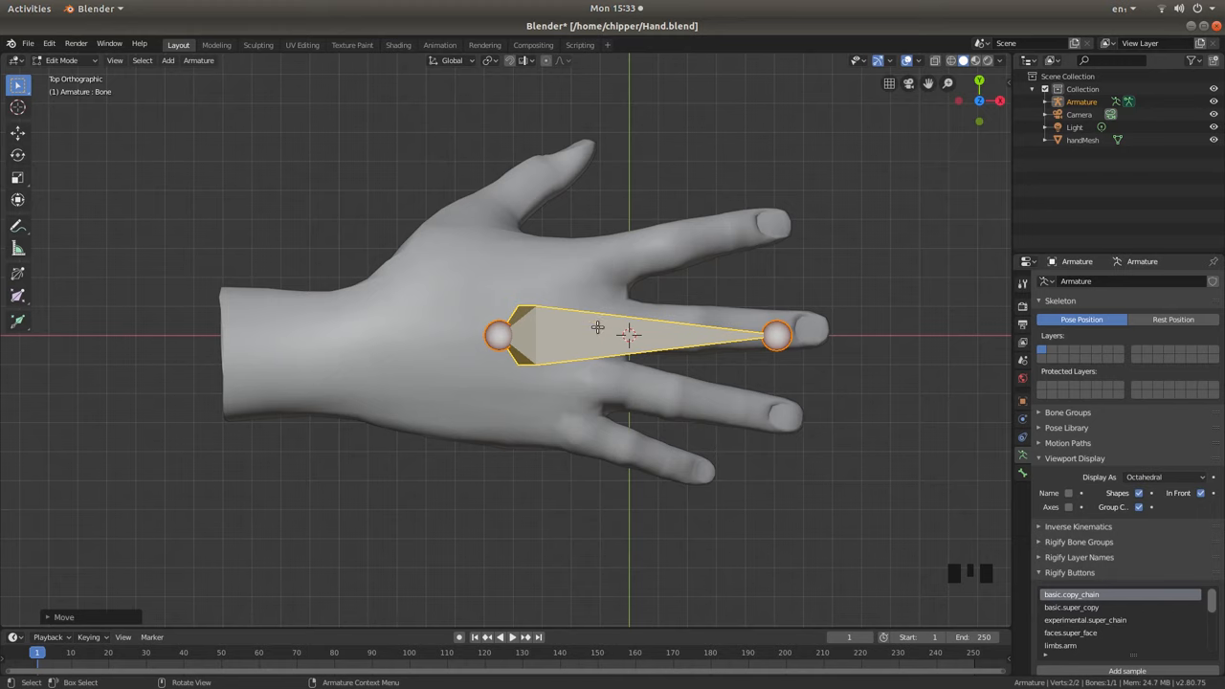
mouse_move(534, 412)
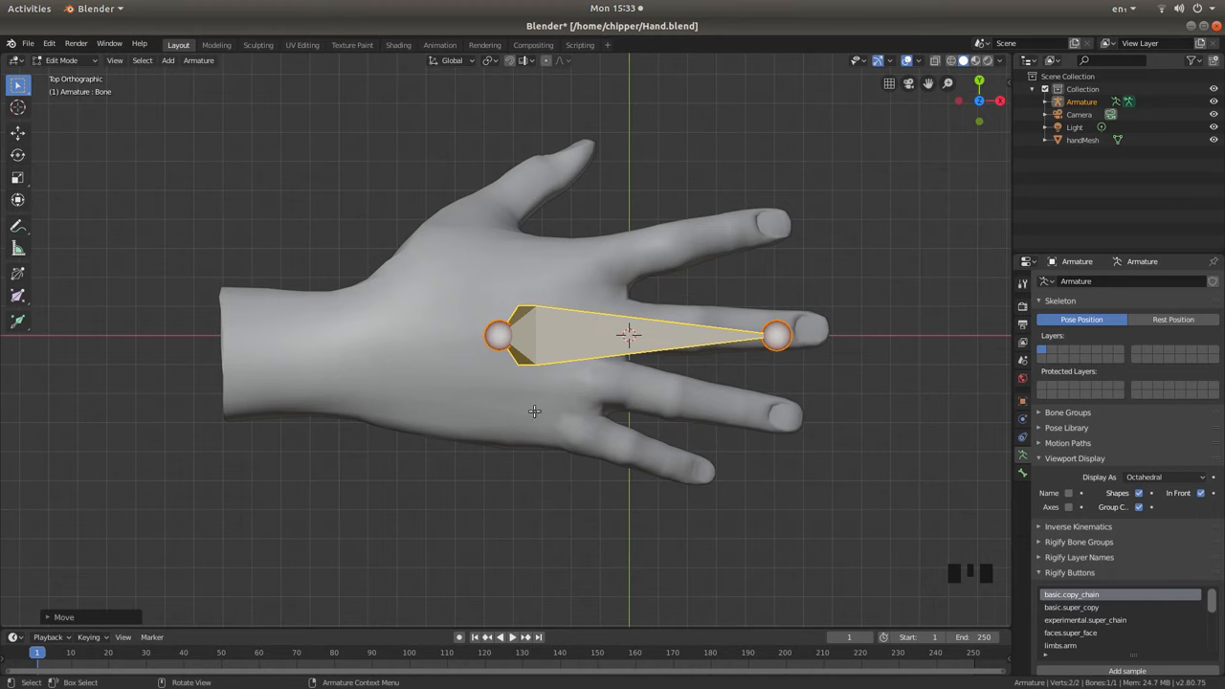
mouse_move(508, 388)
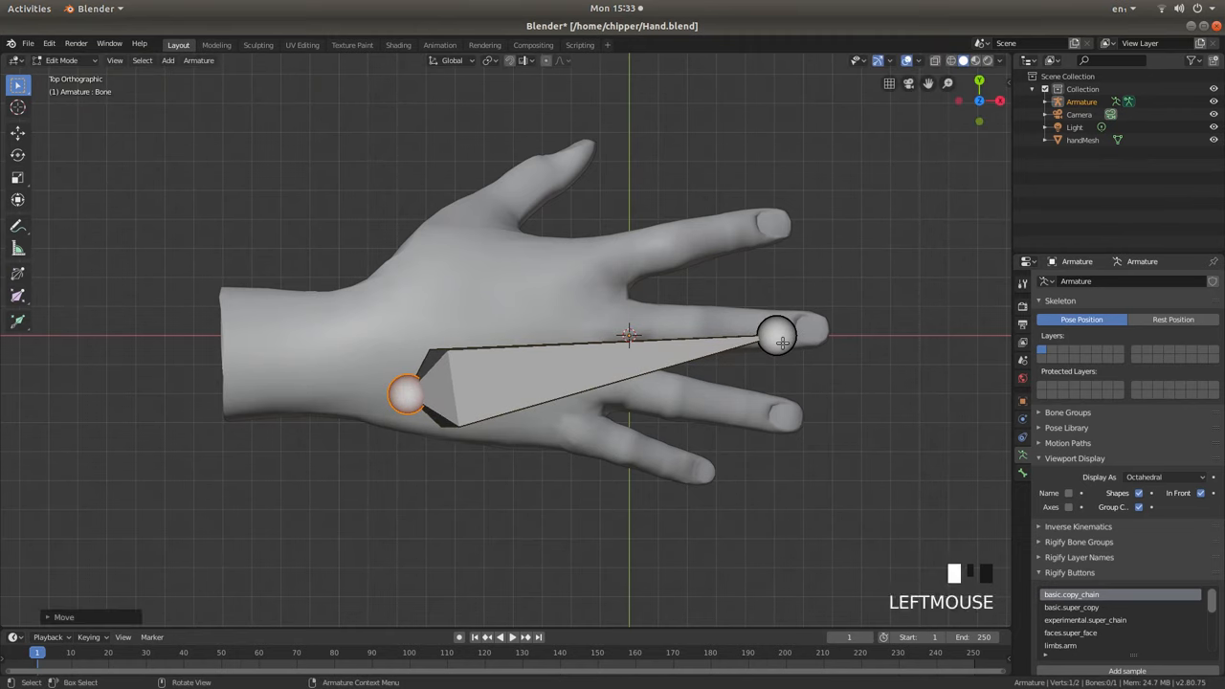
Move the bone's tip to the little fingertip, with its base lower near the wrist.
key("g")
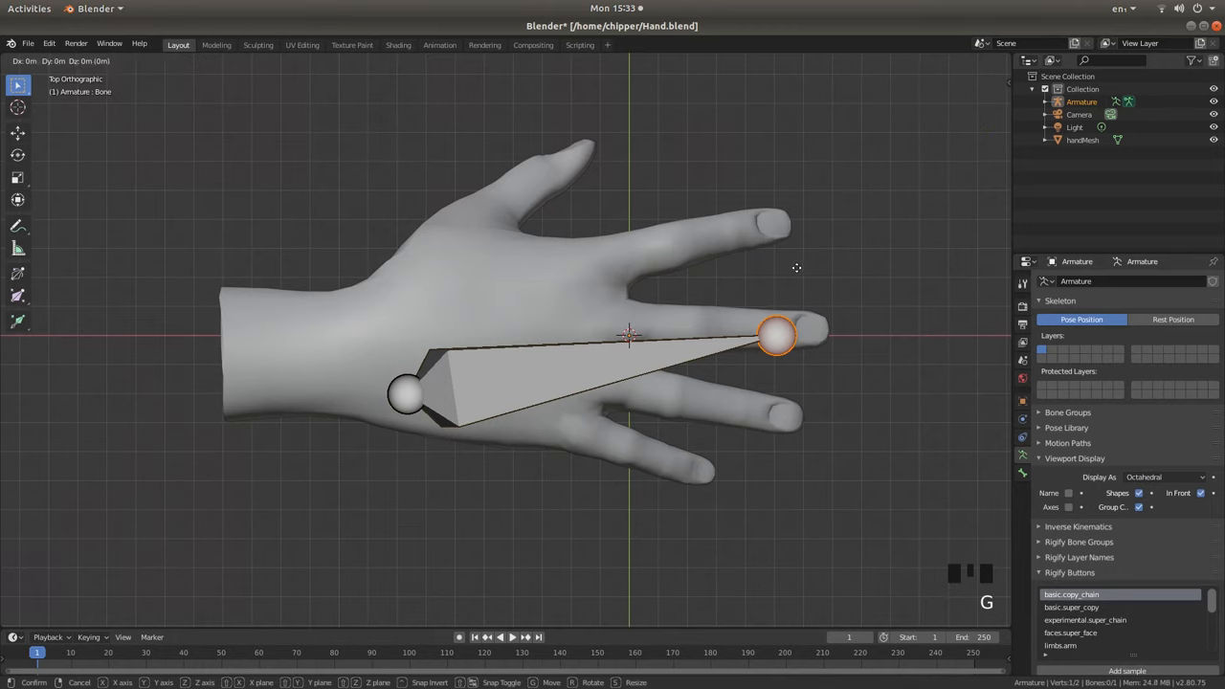
left_click_drag(778, 335, 701, 457)
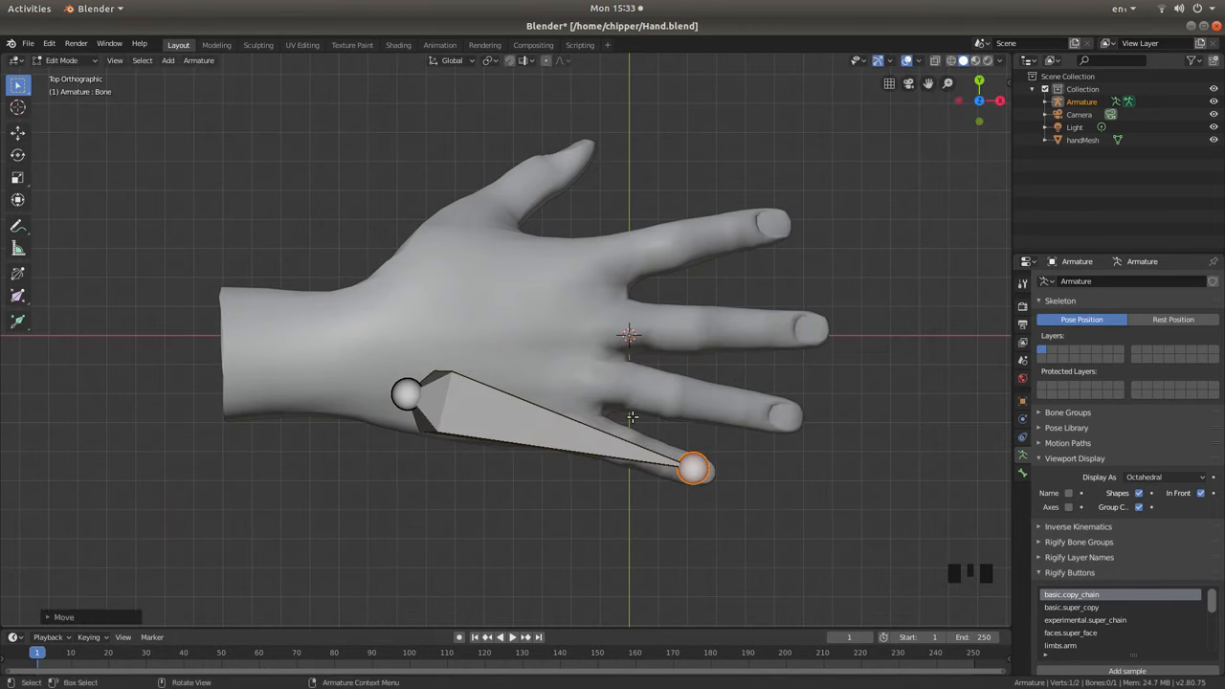
mouse_move(536, 355)
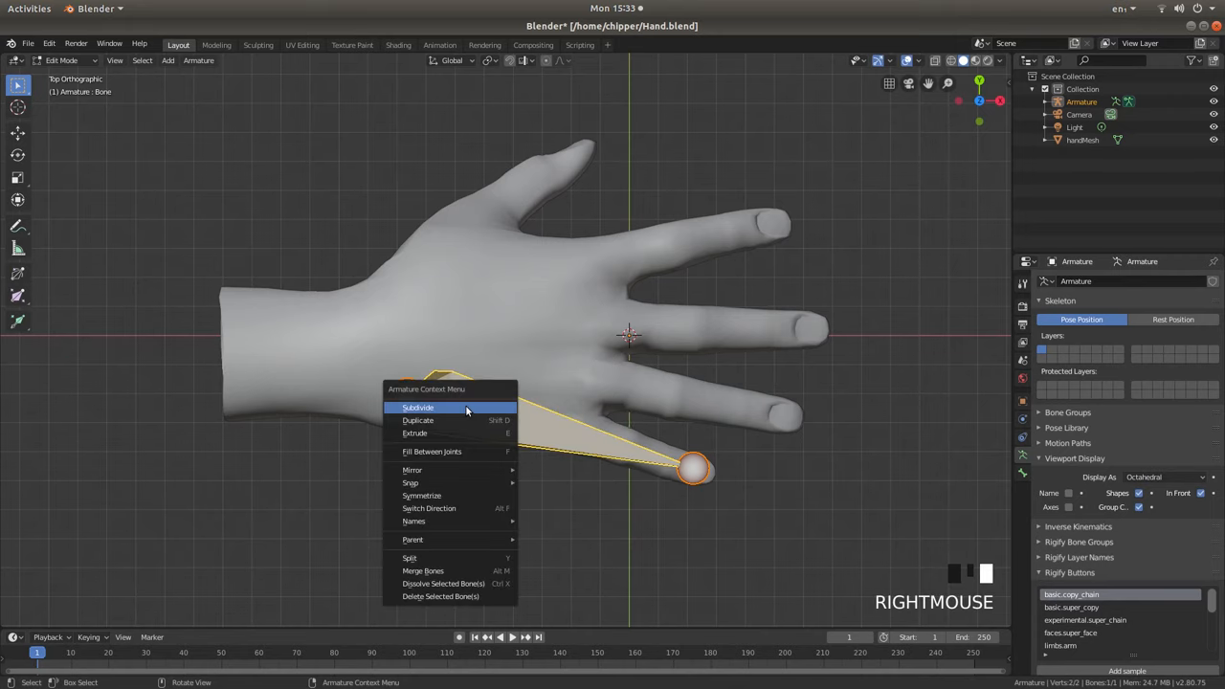
Subdivide the little-finger bone with 3 cuts and move the first joint to the knuckle.
left_click(418, 407)
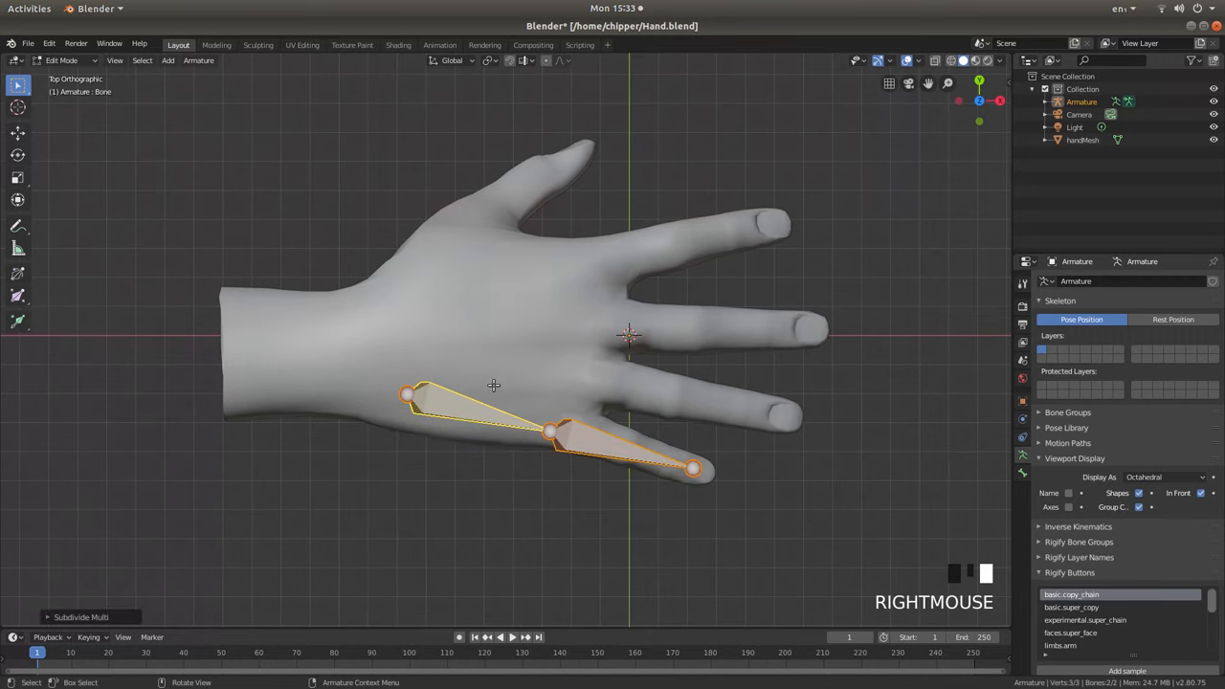
left_click(81, 593)
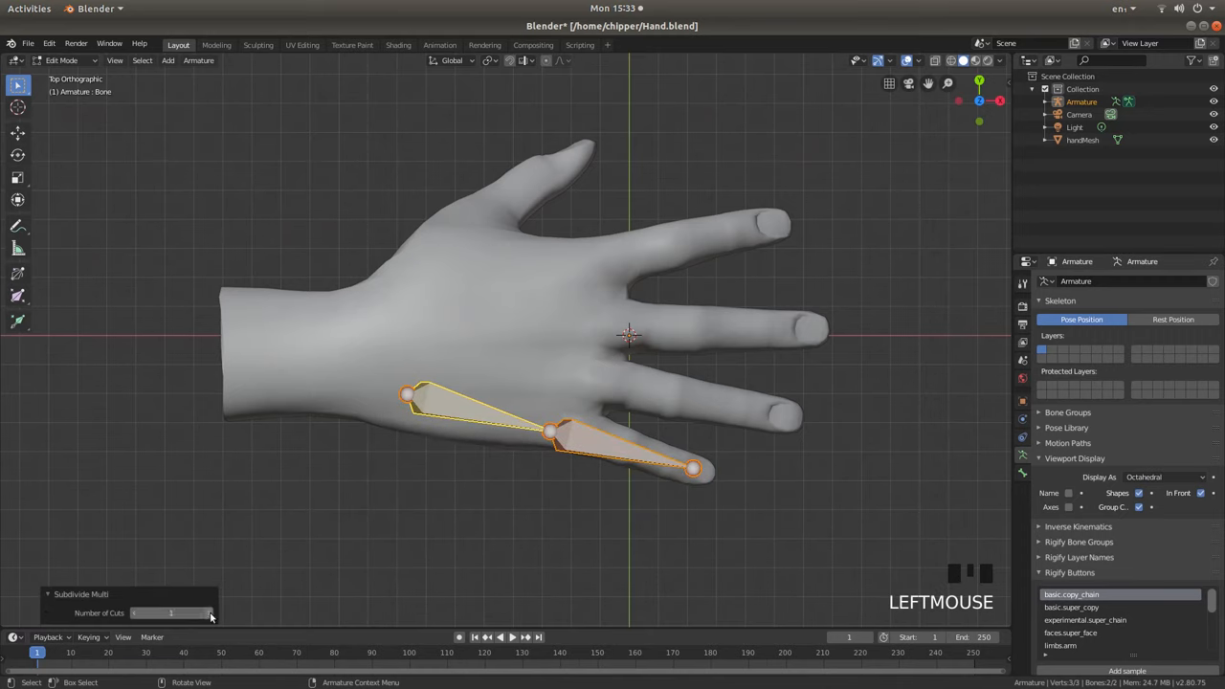
left_click(170, 613)
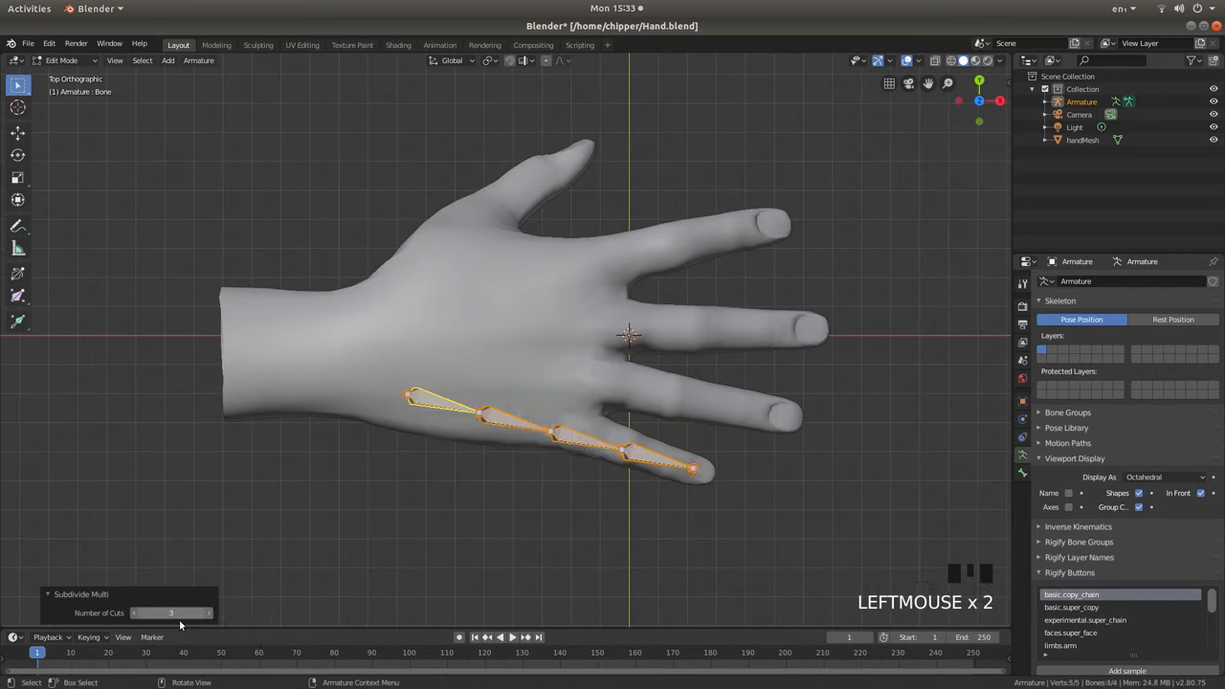
mouse_move(558, 507)
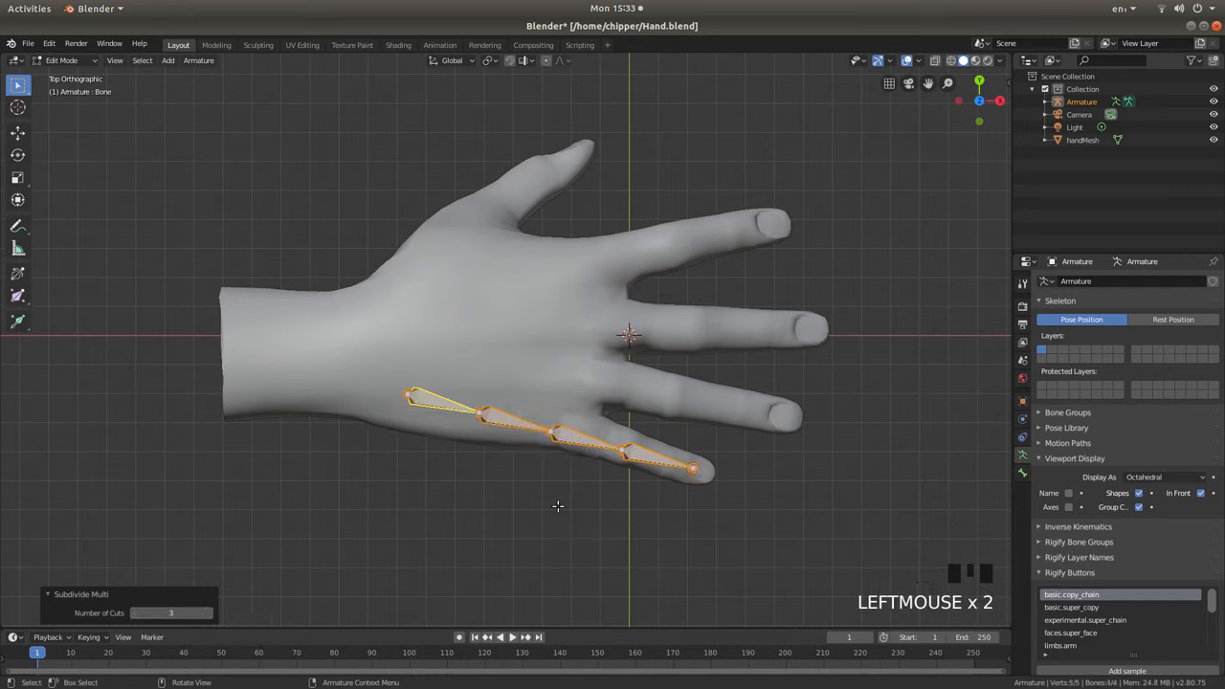
scroll("up", 3)
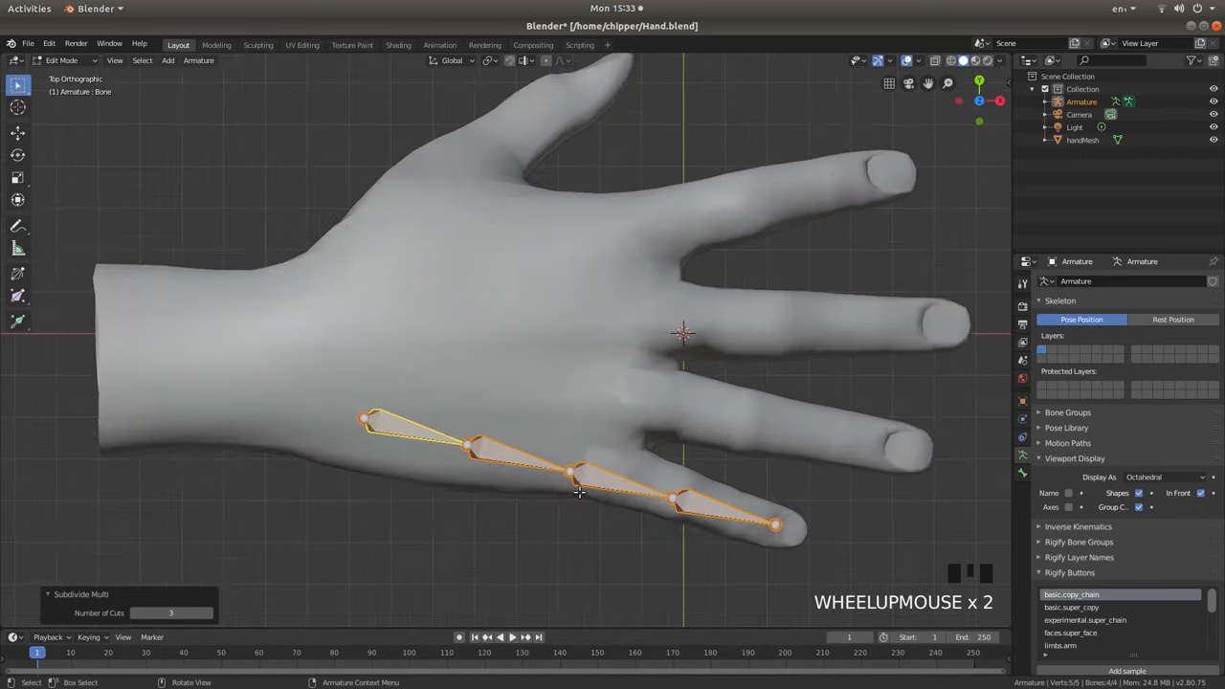
scroll("down", 3)
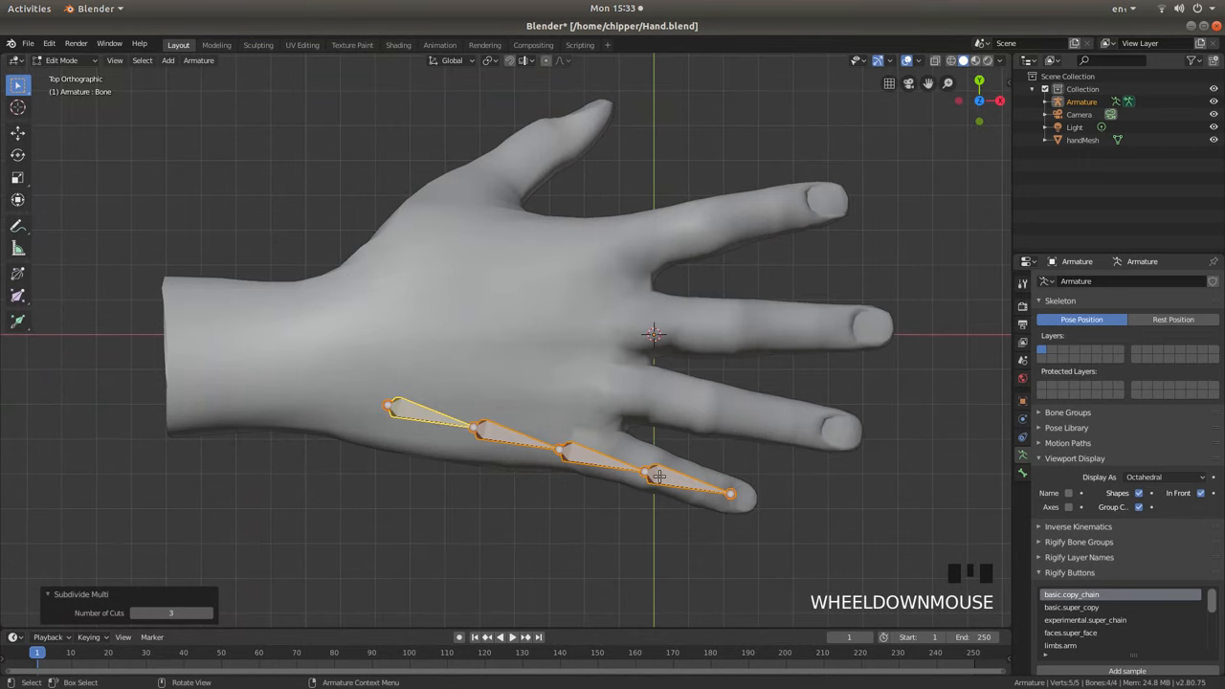
scroll("down", 3)
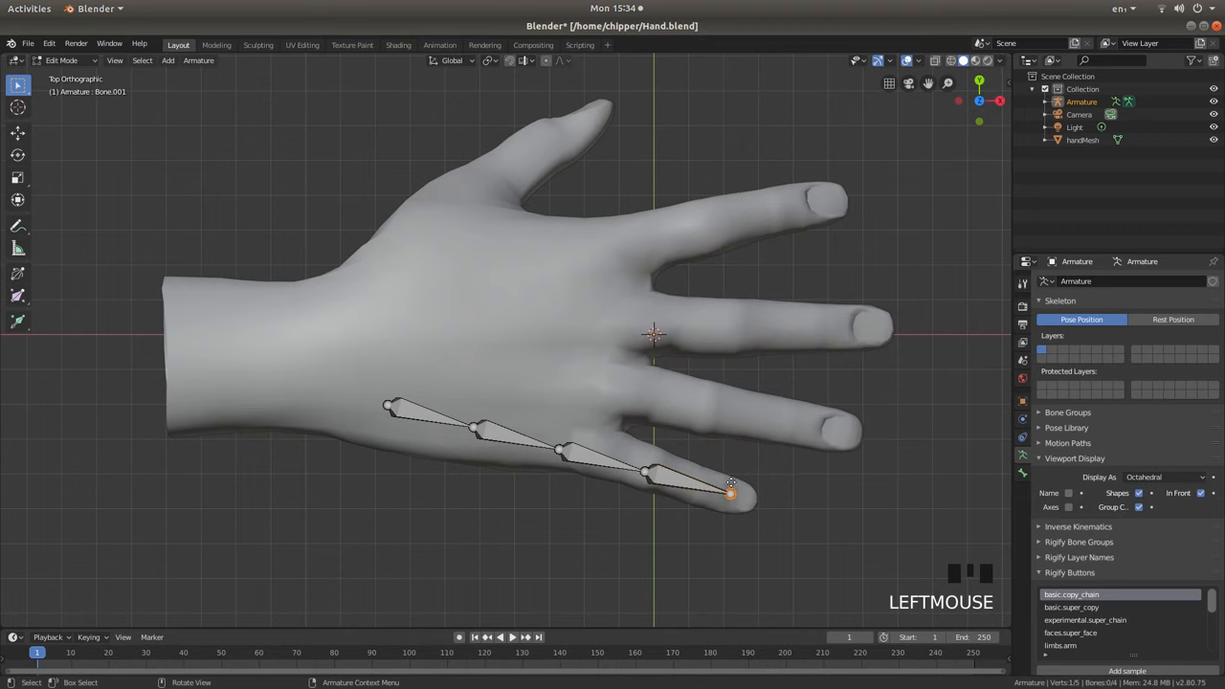
key("g")
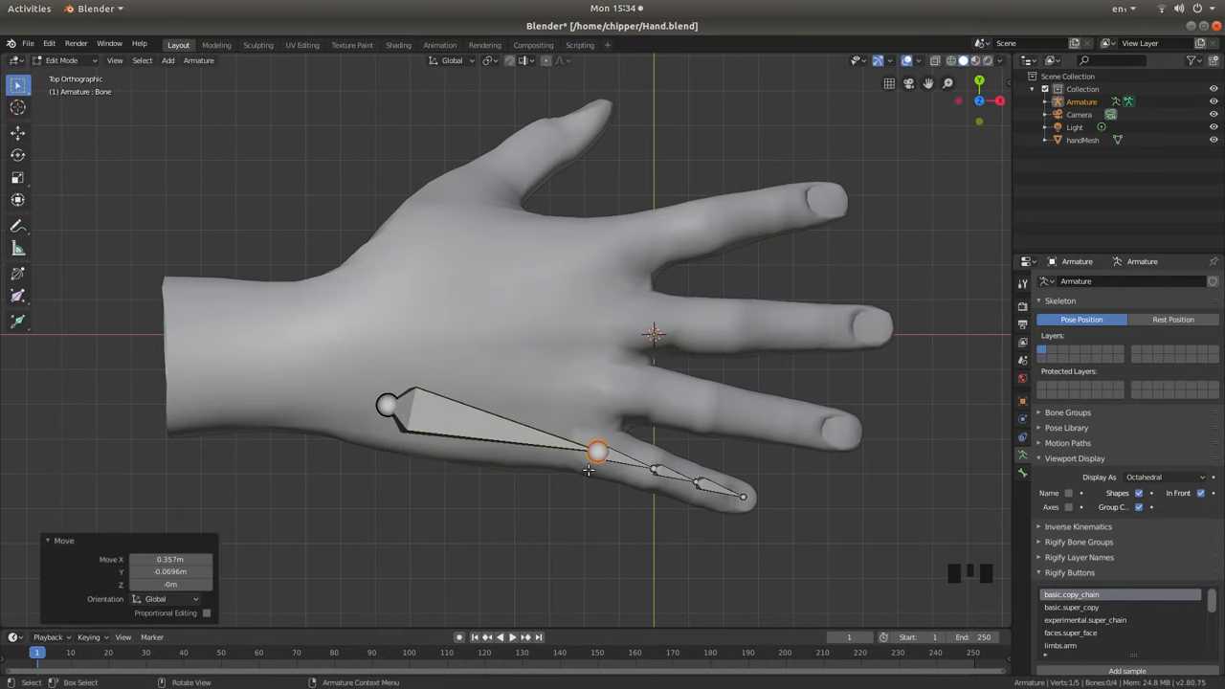
From front view, lower the little-finger joints into the finger and orbit to verify.
key("NUMPAD_1")
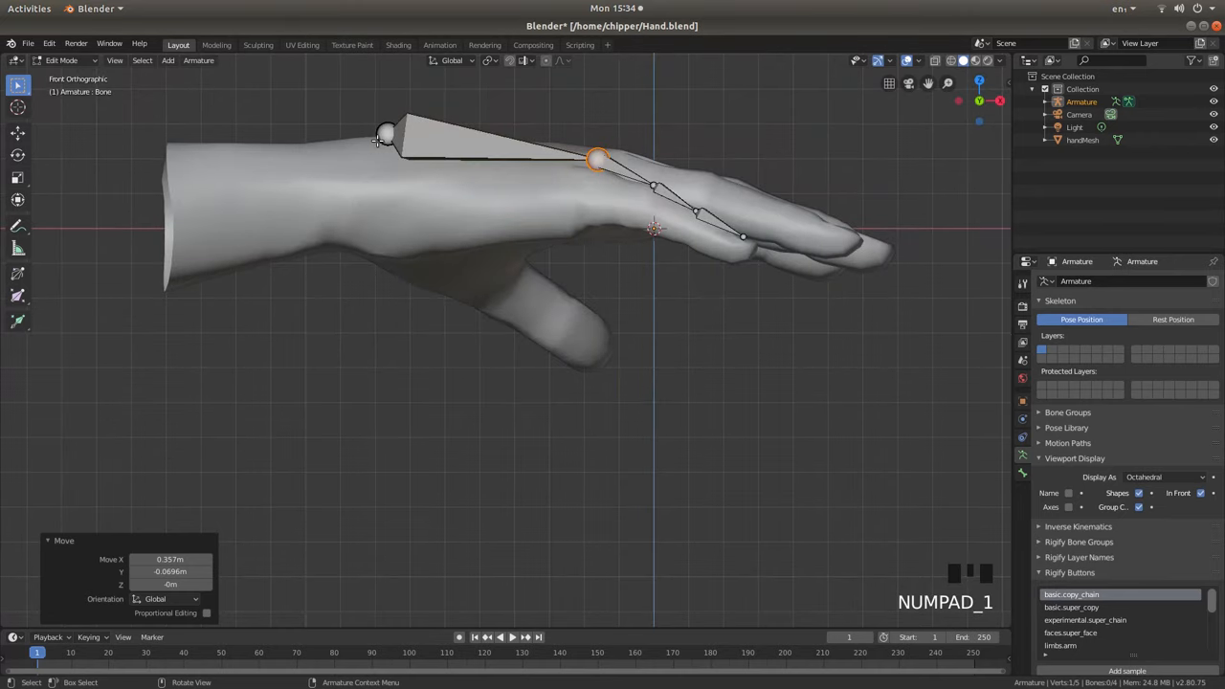
left_click(383, 132)
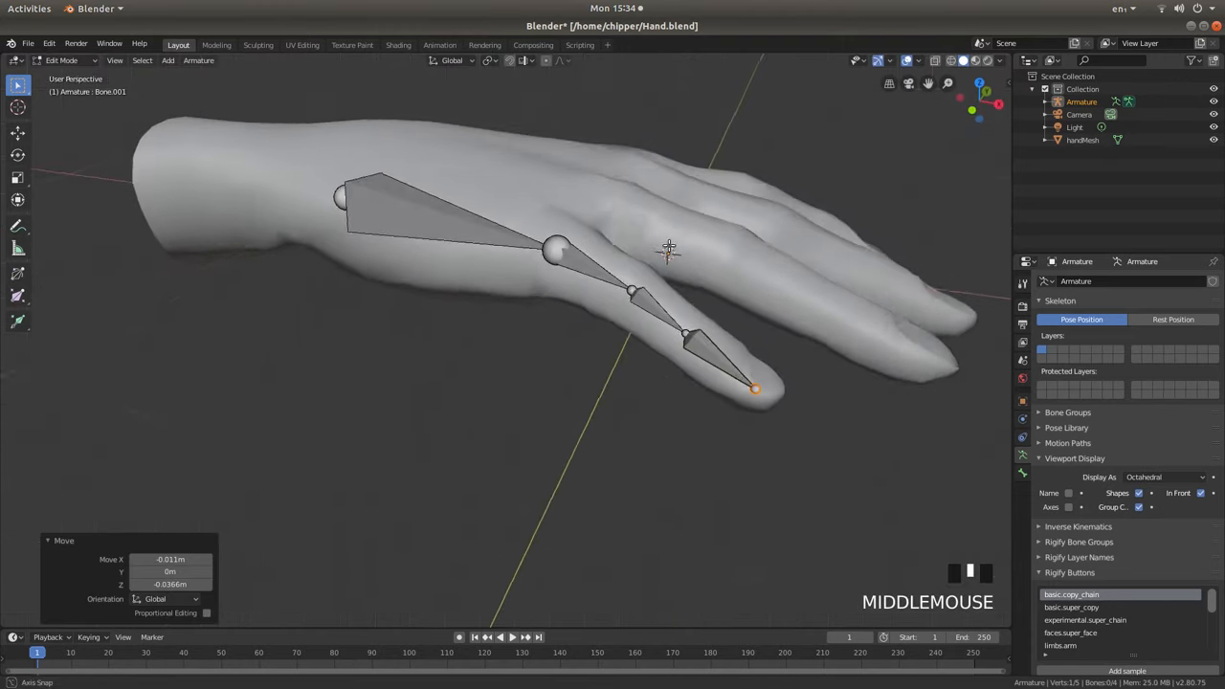
left_click_drag(670, 249, 670, 296)
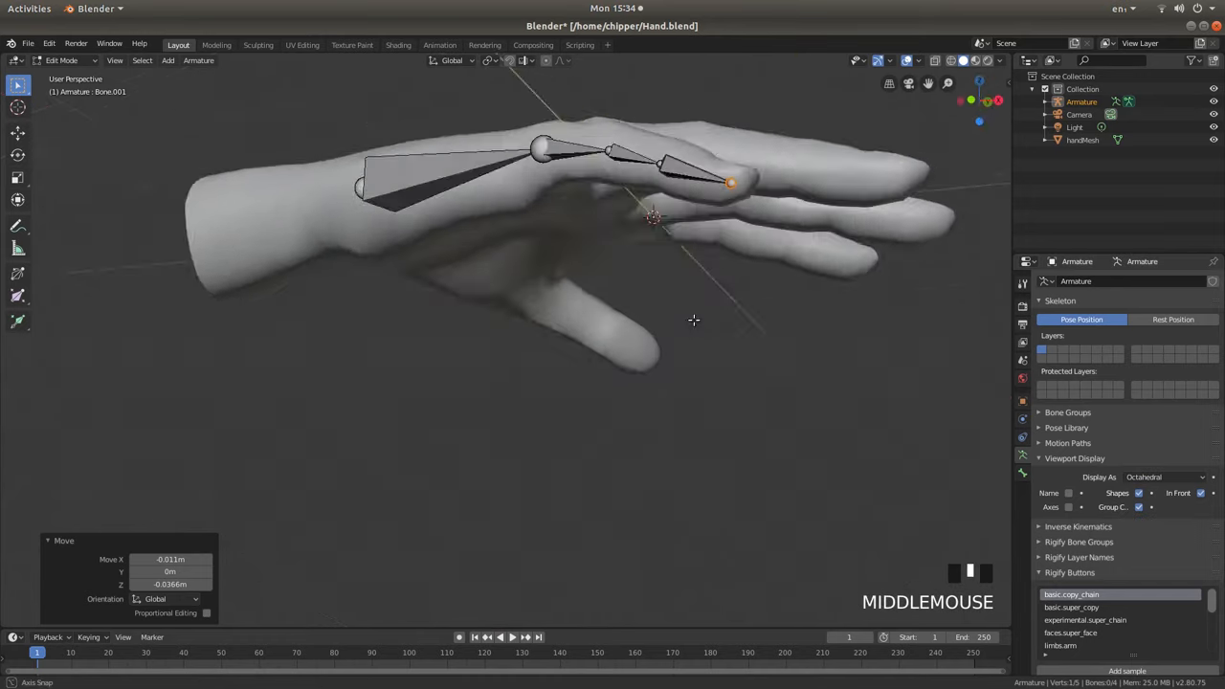
scroll("down", 3)
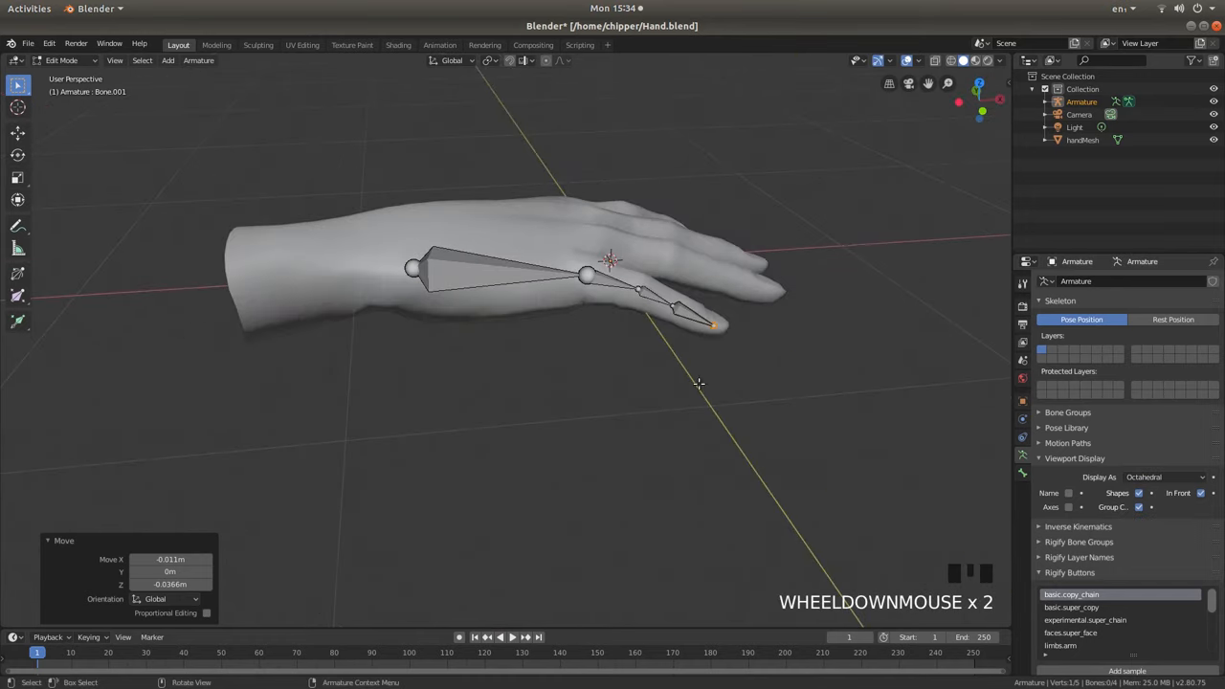
key("KP_7")
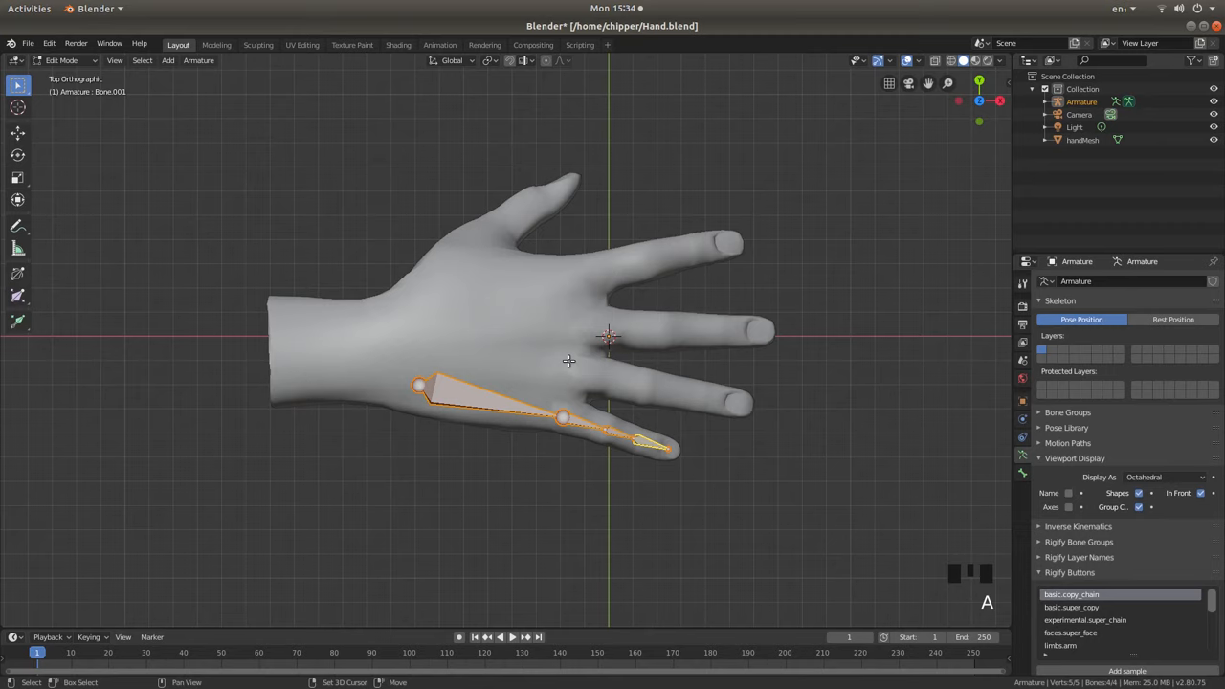
Duplicate the little-finger bone chain and move the copy onto the ring finger.
key("shift+d")
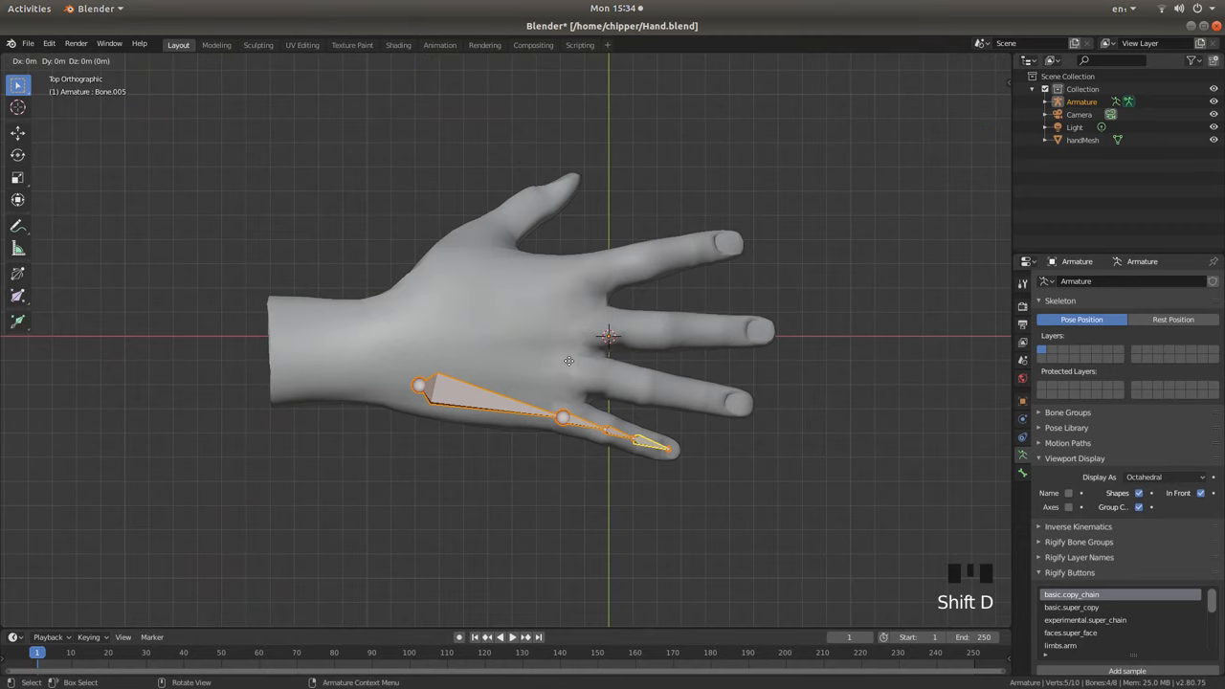
key("shift+d")
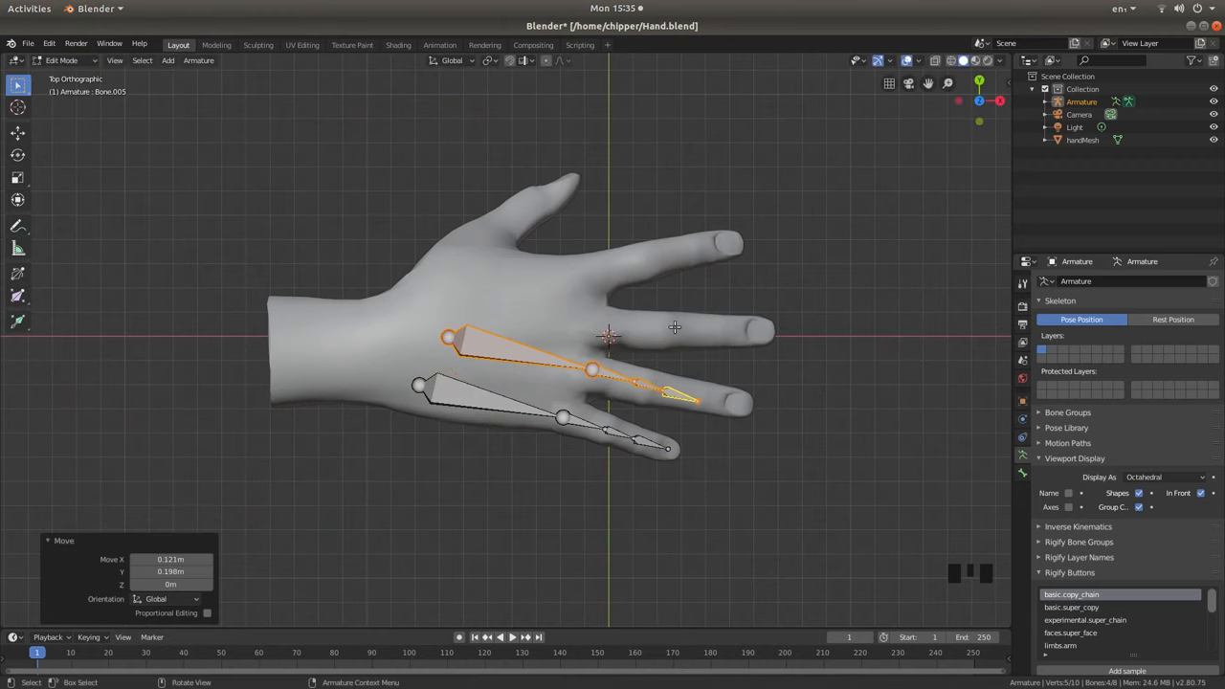
key("r")
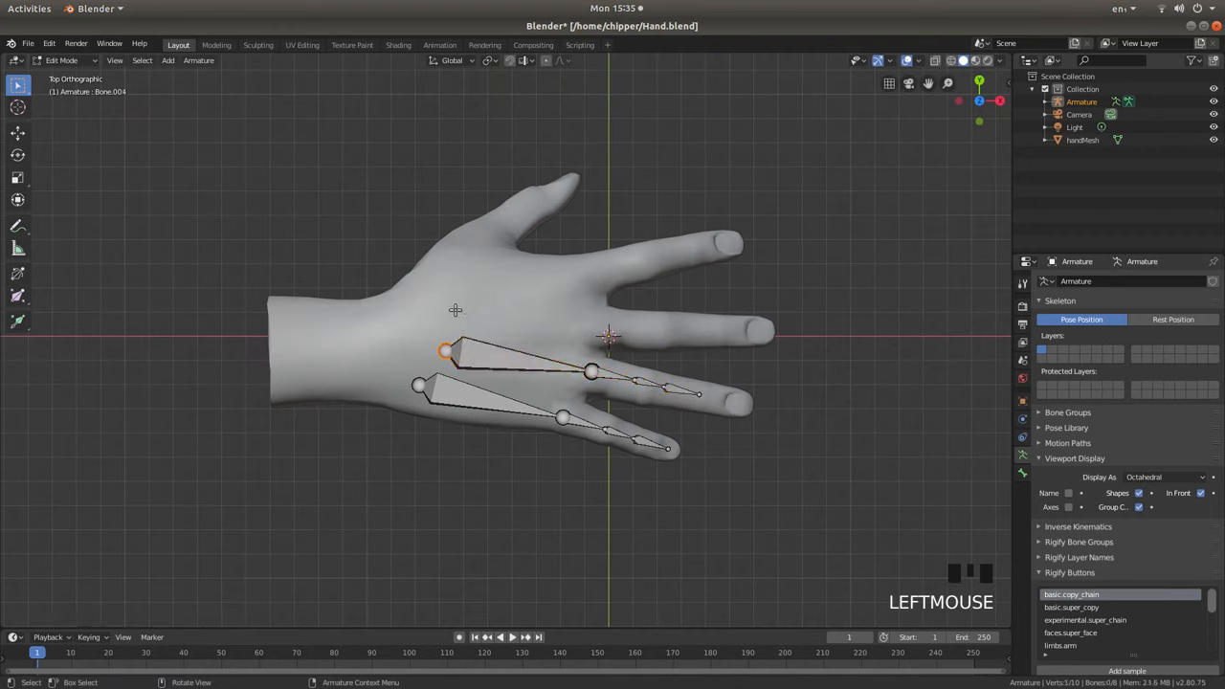
key("g")
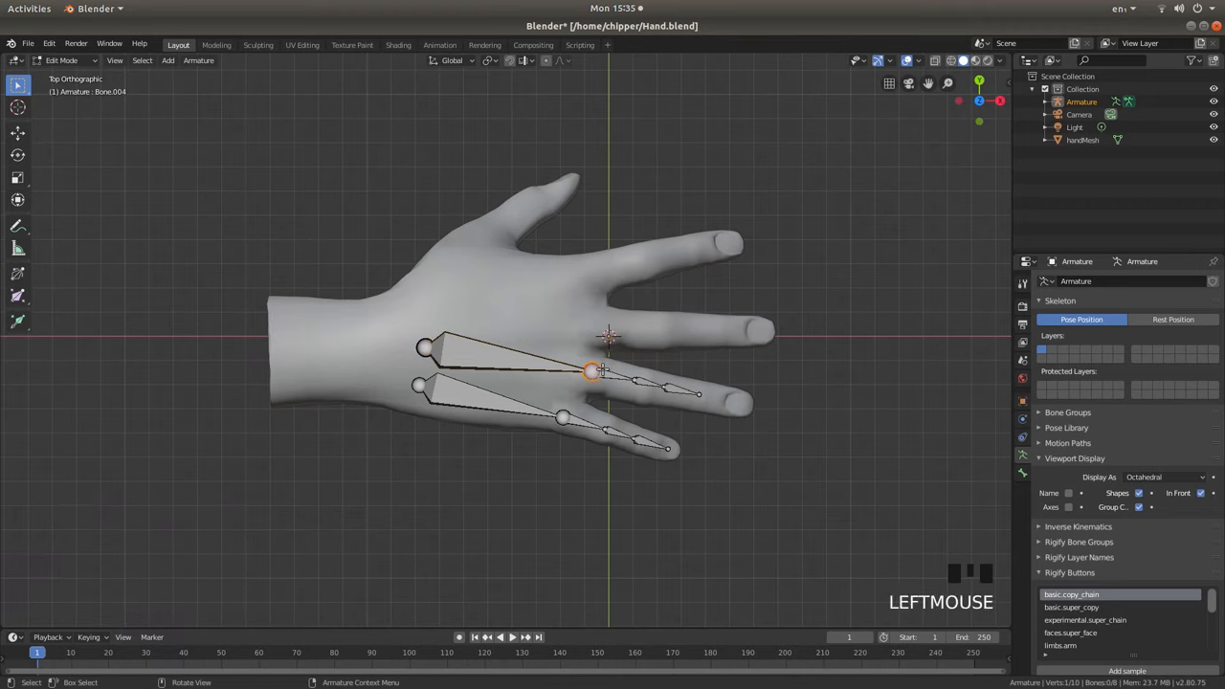
Adjust the ring-finger chain's joints to fit the finger, orbiting to check placement.
left_click(636, 378)
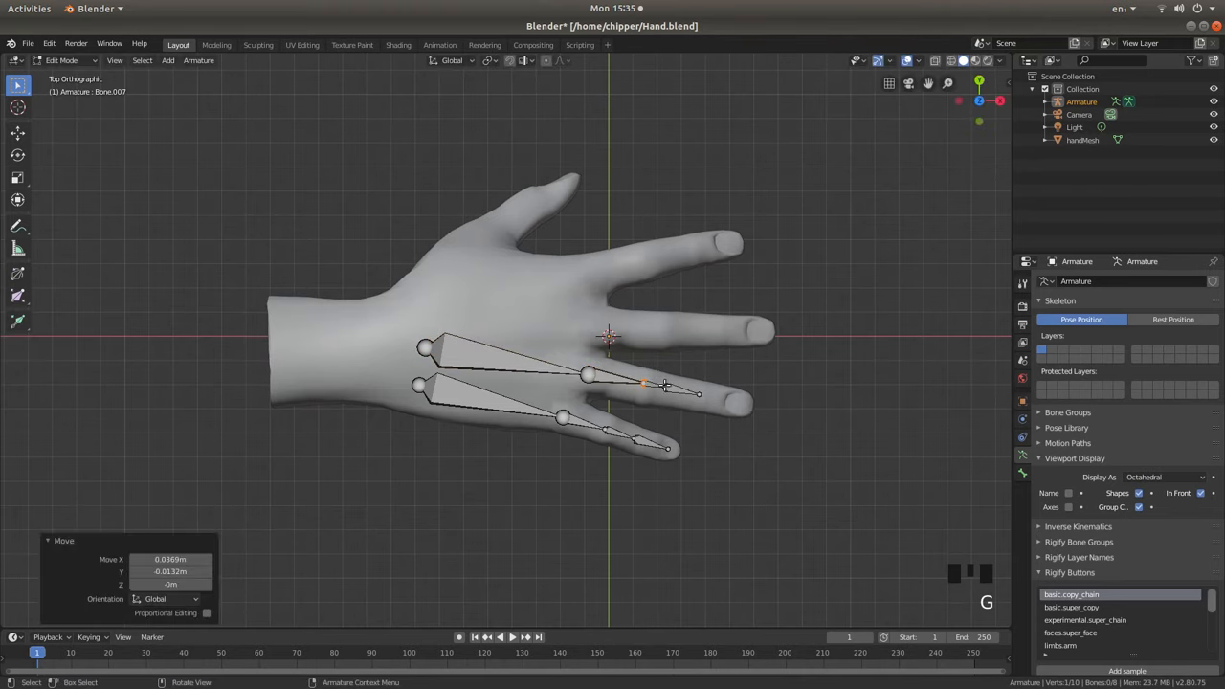
left_click_drag(663, 384, 742, 401)
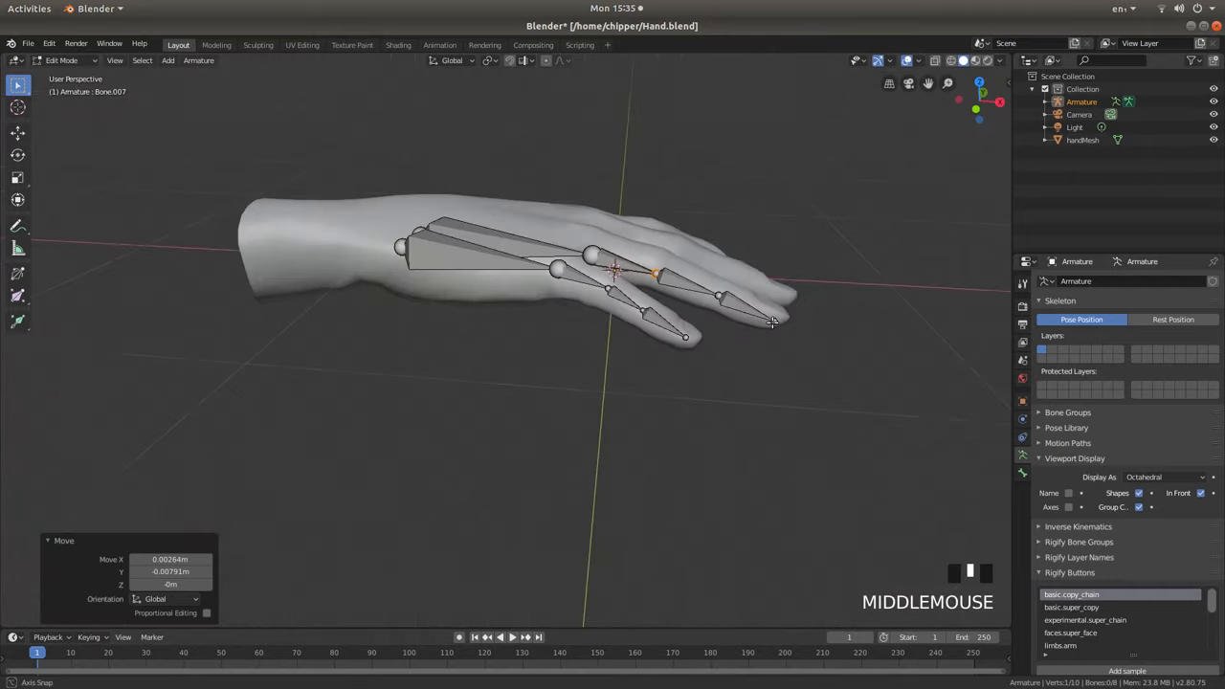
left_click_drag(766, 325, 784, 307)
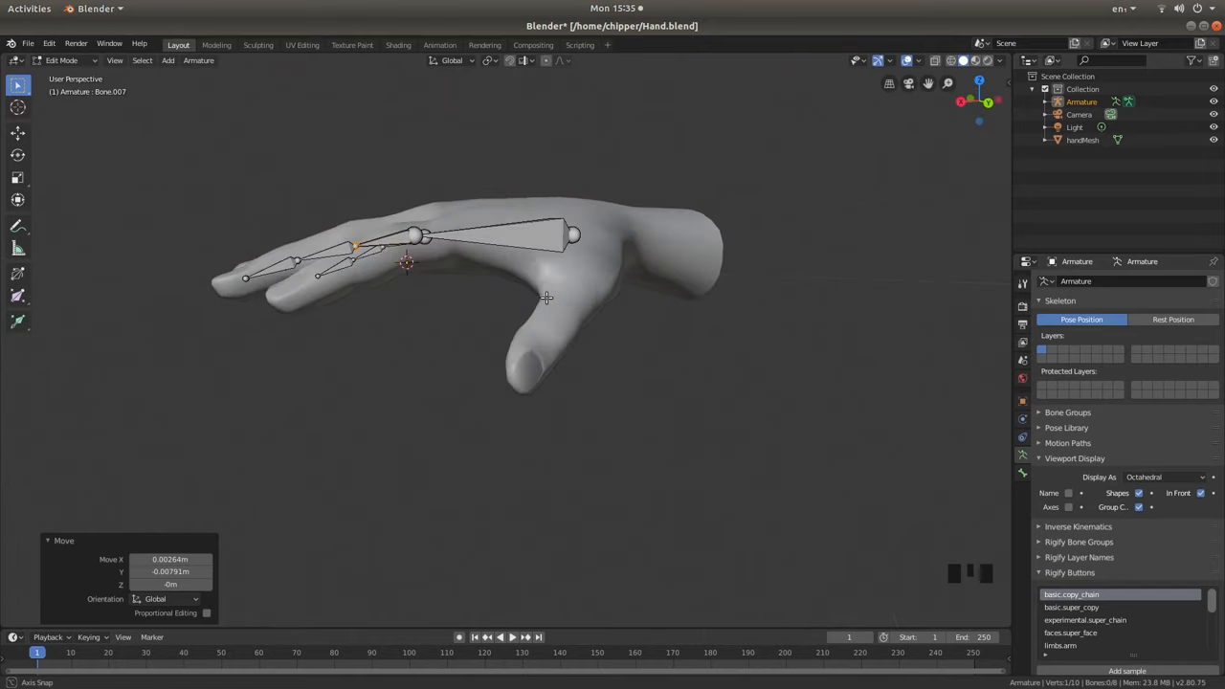
left_click_drag(545, 297, 789, 426)
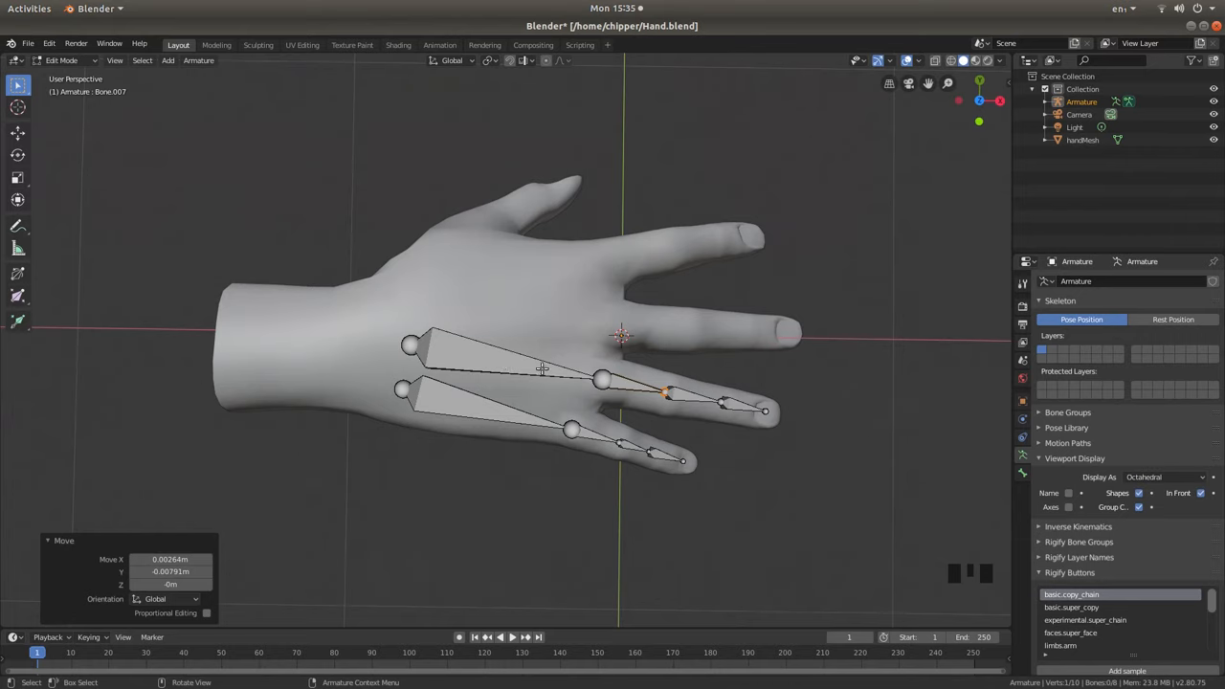
mouse_move(469, 281)
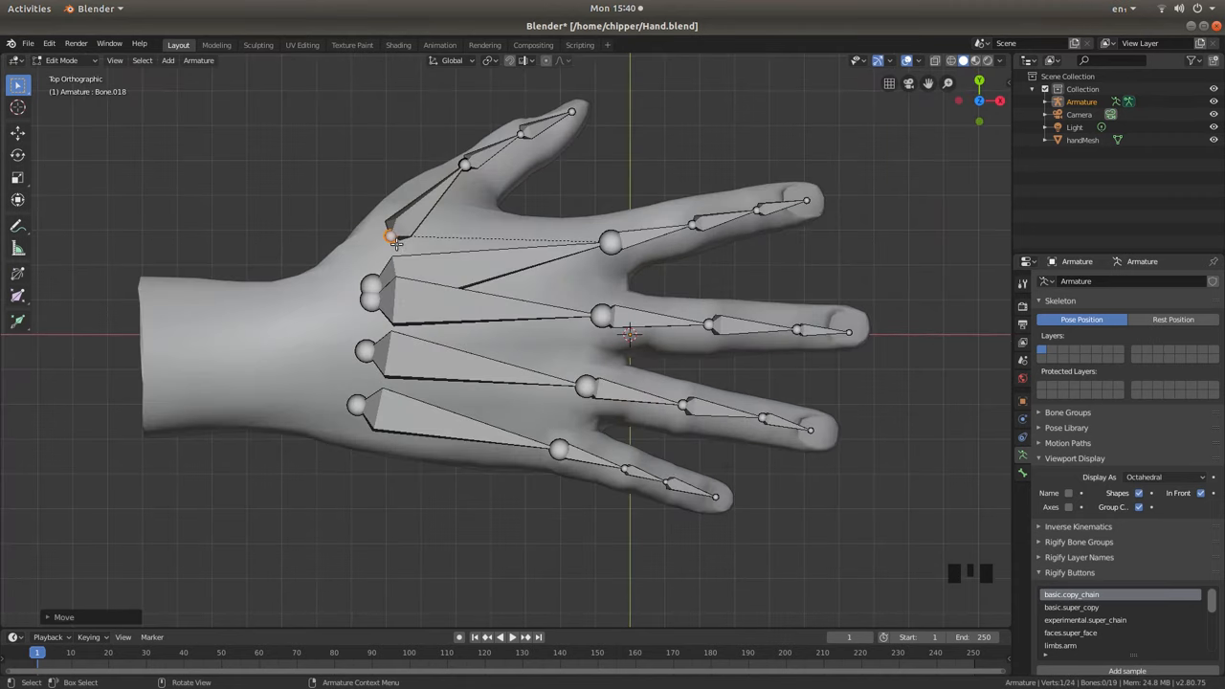
mouse_move(466, 342)
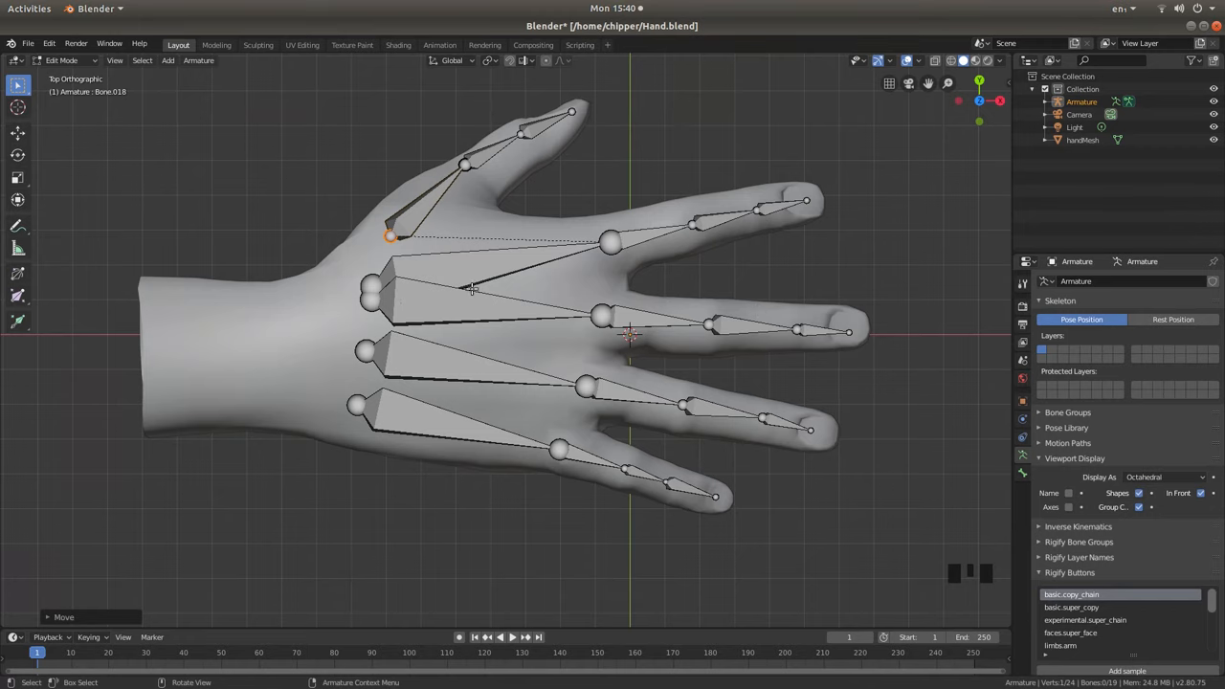
mouse_move(441, 251)
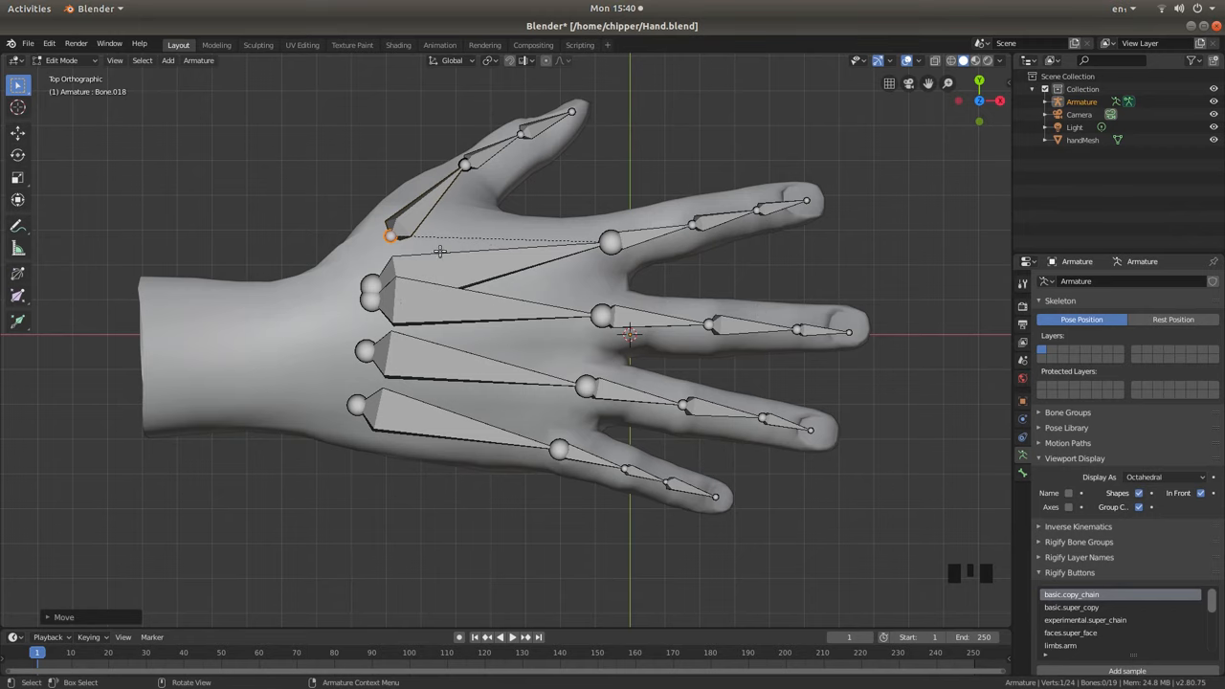
Exit armature Edit Mode with bone chains along all five fingers.
key("Tab")
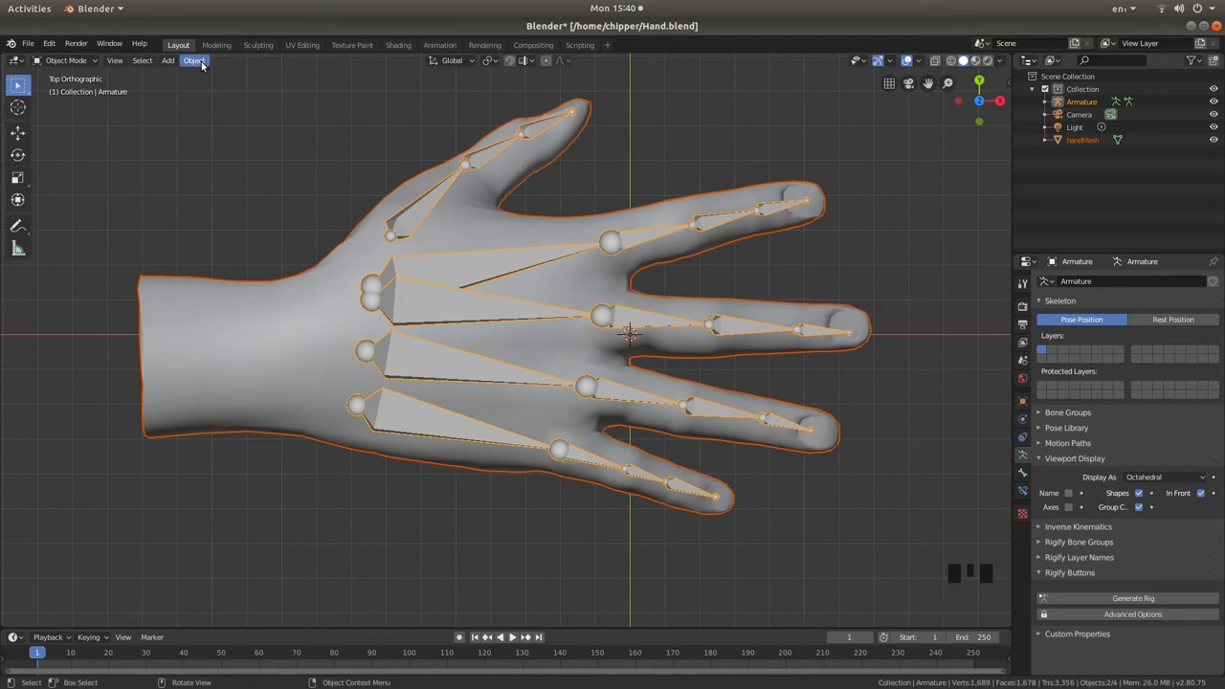
Parent the hand mesh to the armature using With Automatic Weights from the Object menu.
left_click(194, 61)
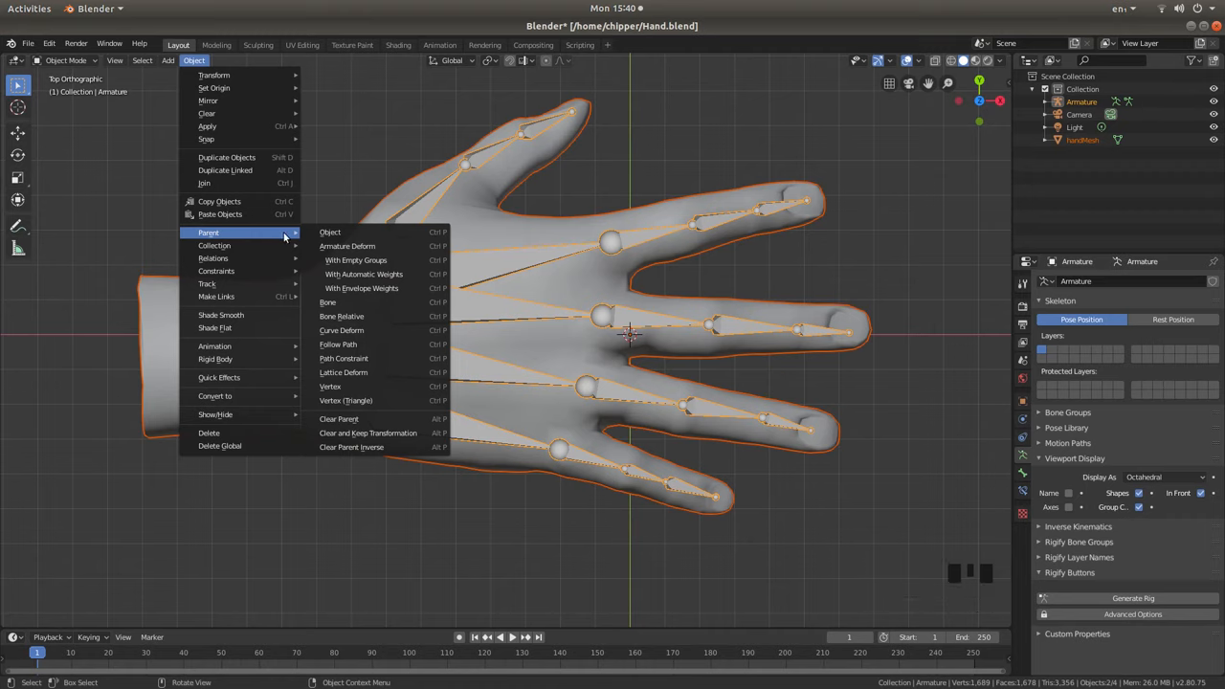
mouse_move(363, 273)
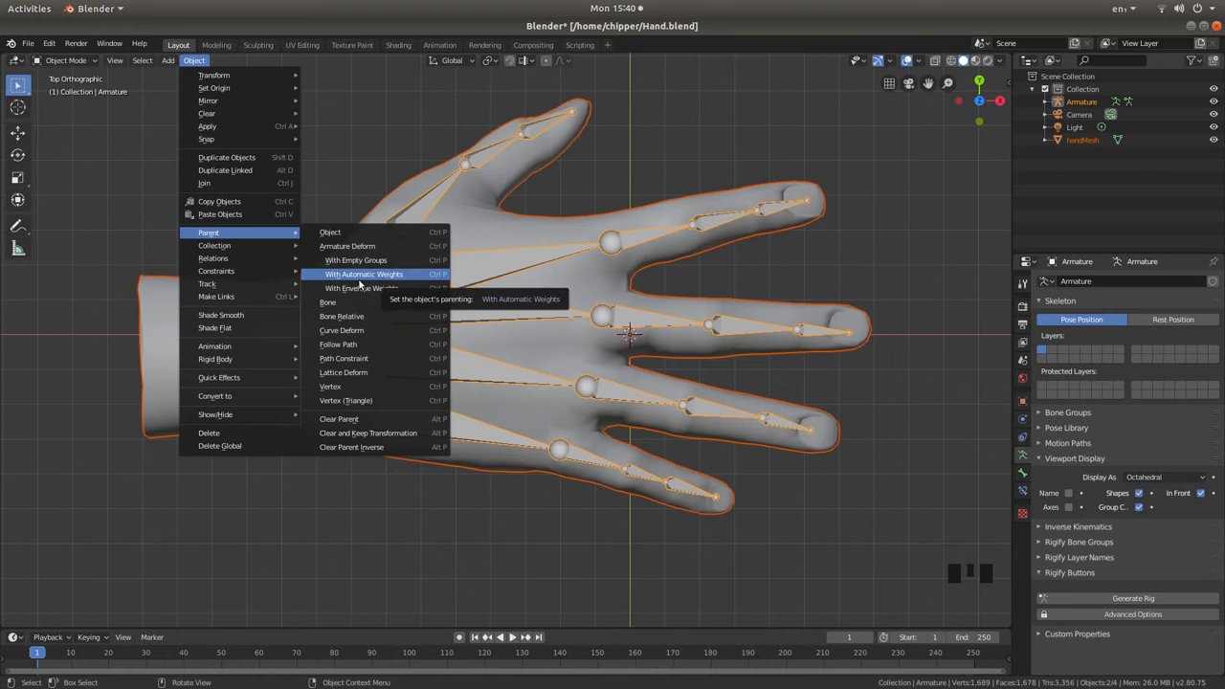
mouse_move(362, 288)
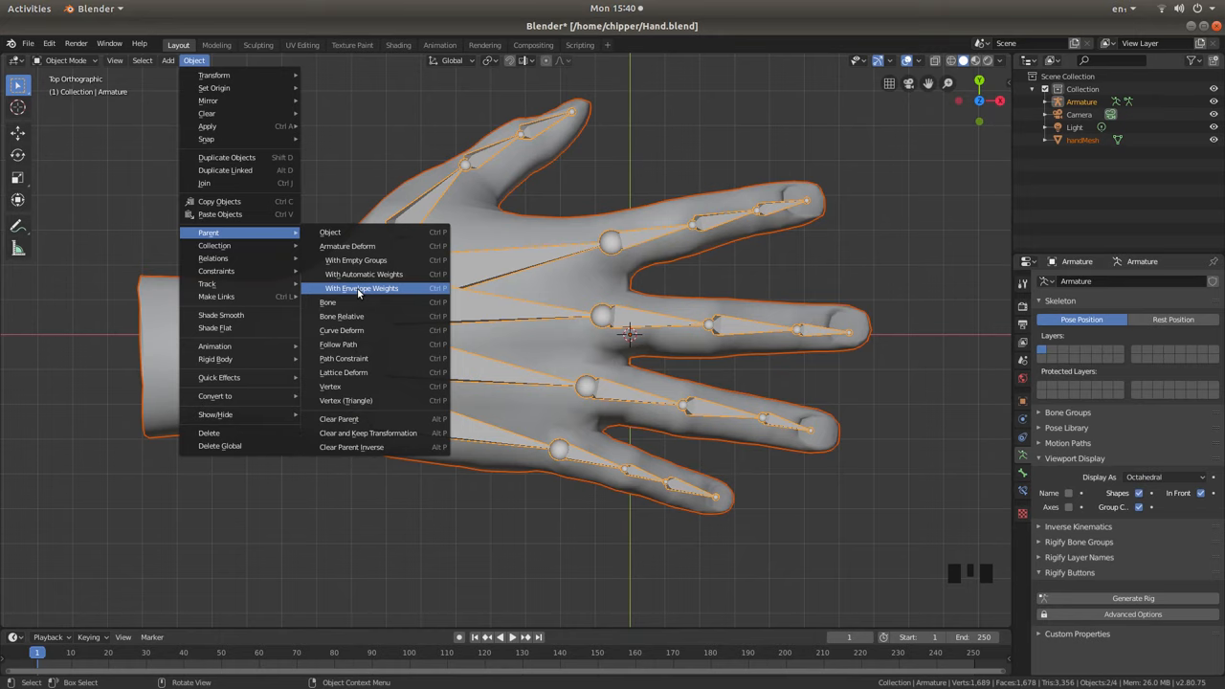
mouse_move(383, 292)
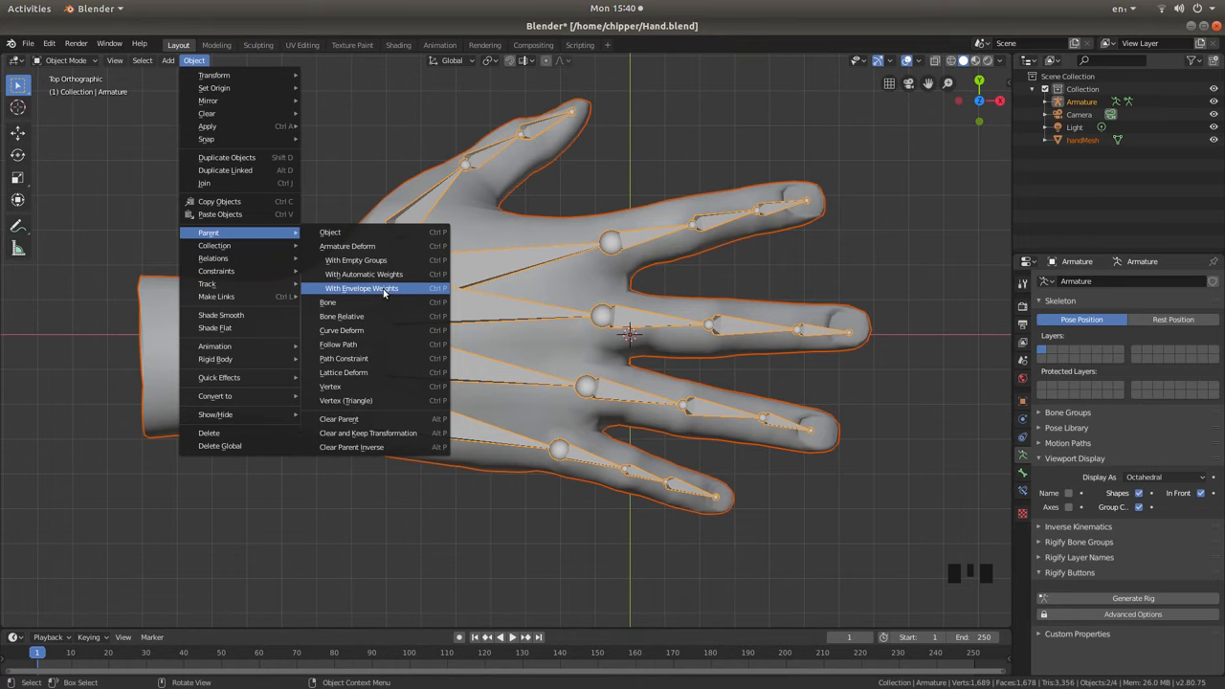
mouse_move(354, 287)
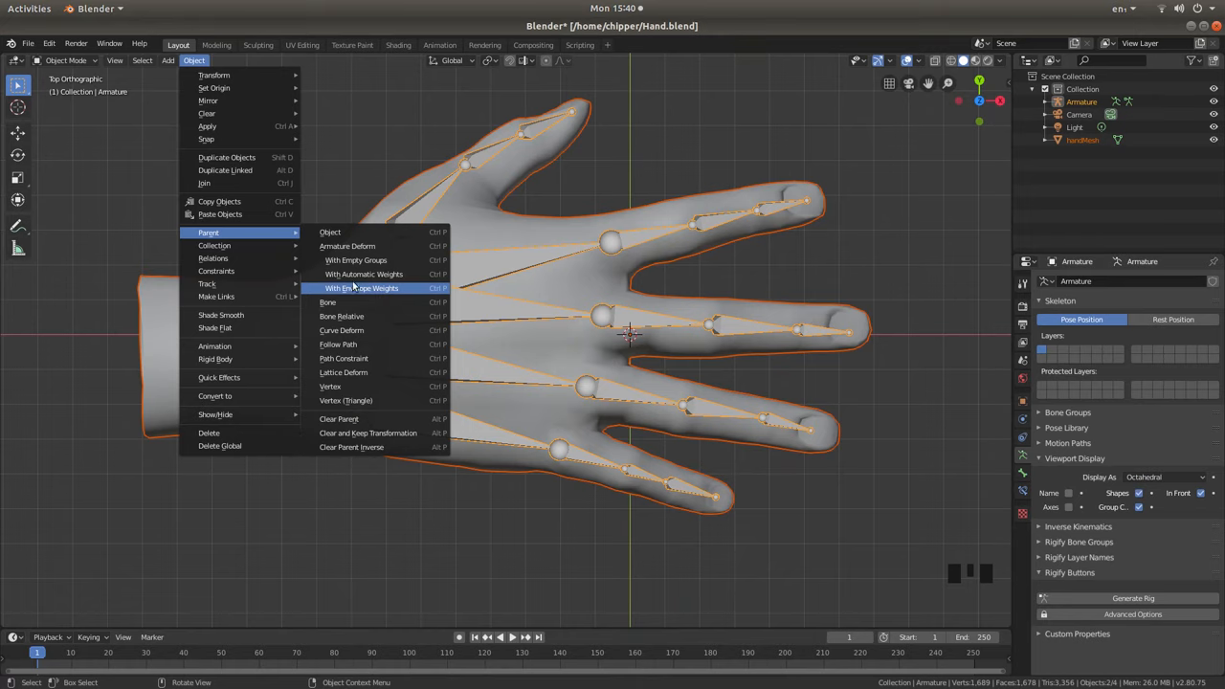
mouse_move(364, 274)
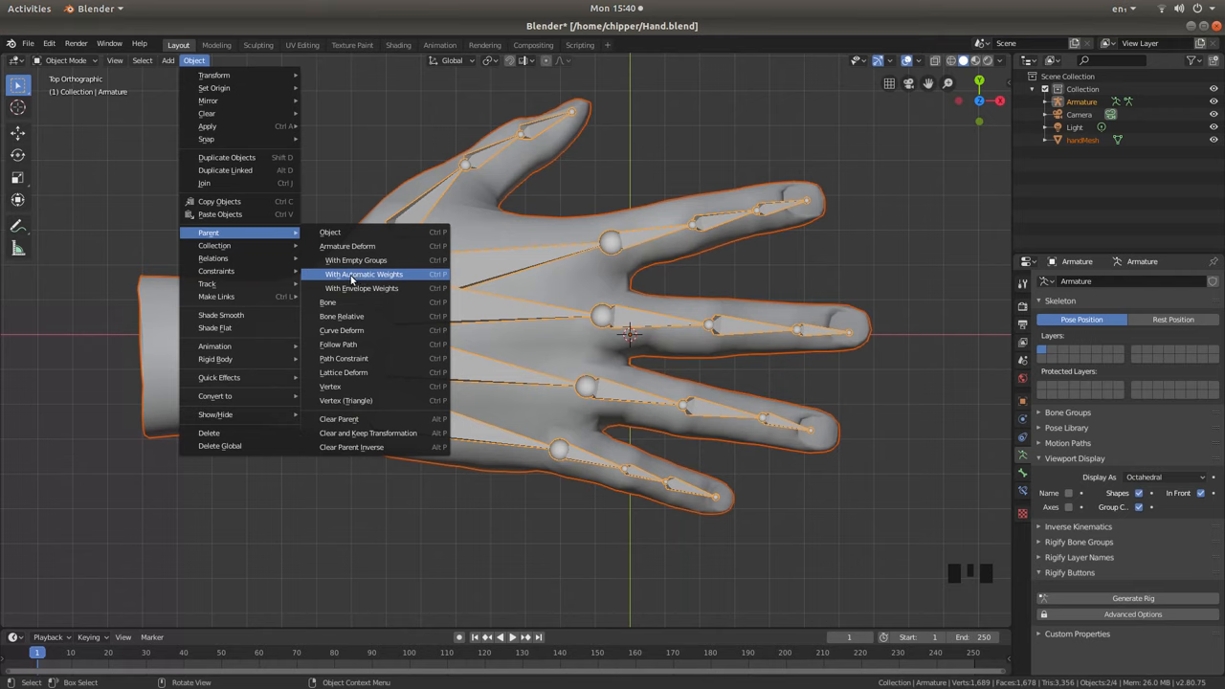
mouse_move(365, 274)
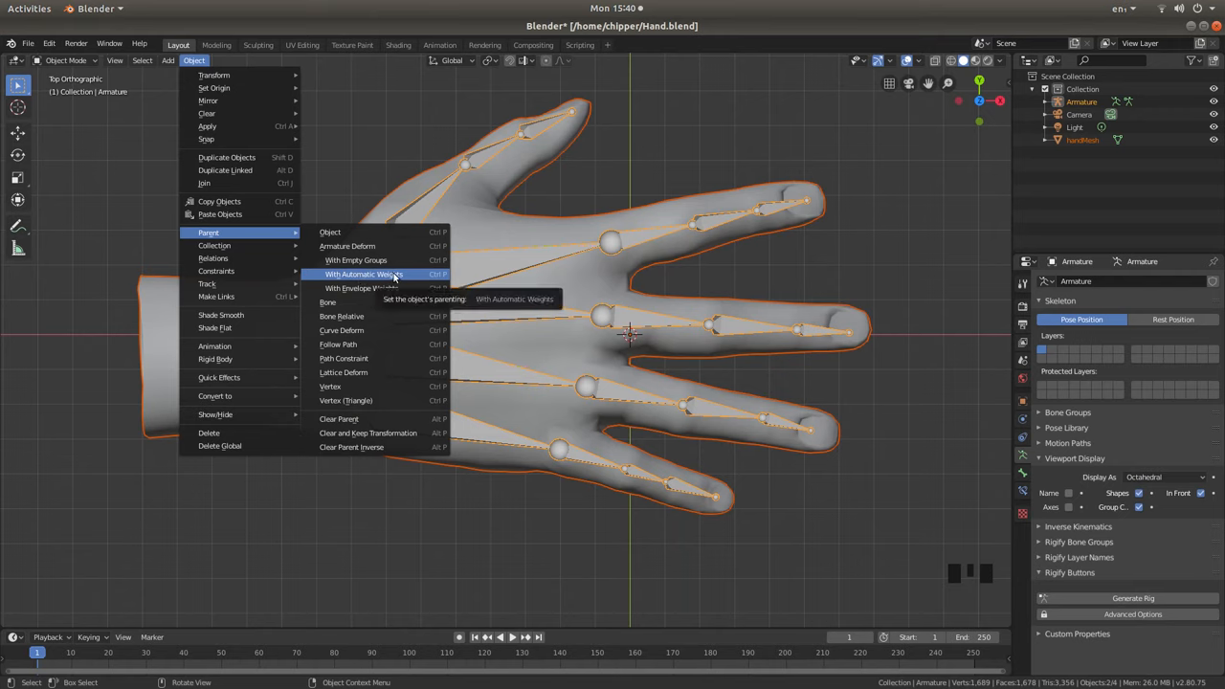
left_click(364, 273)
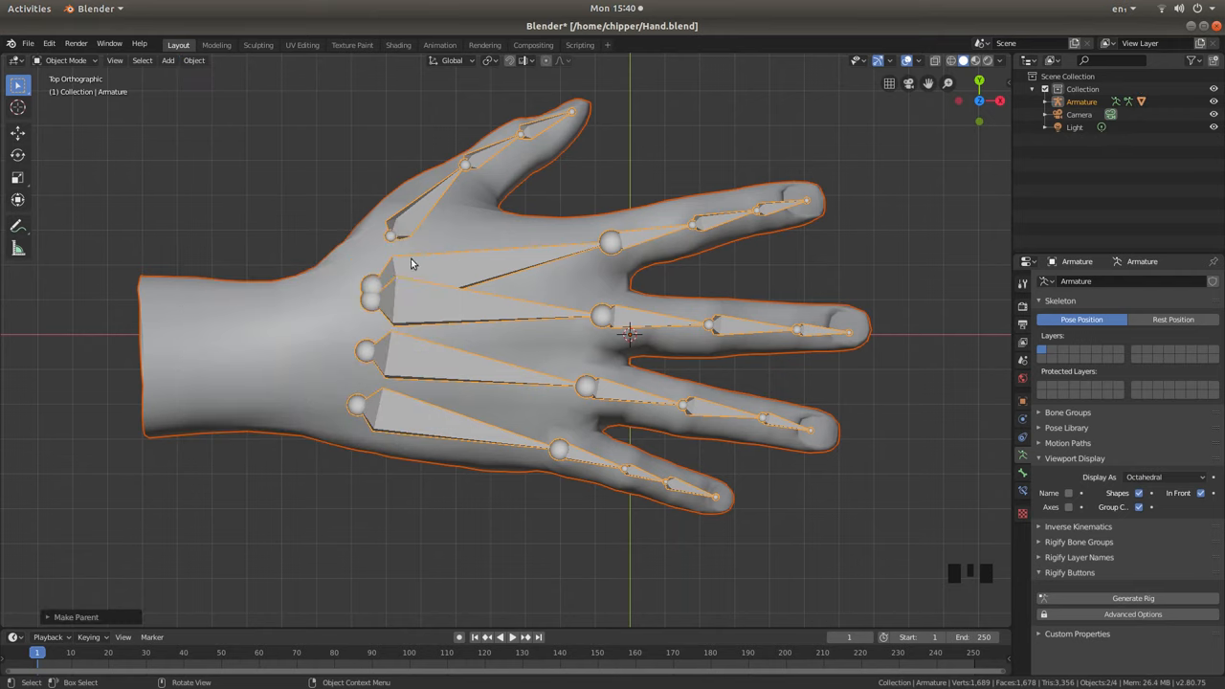
mouse_move(491, 245)
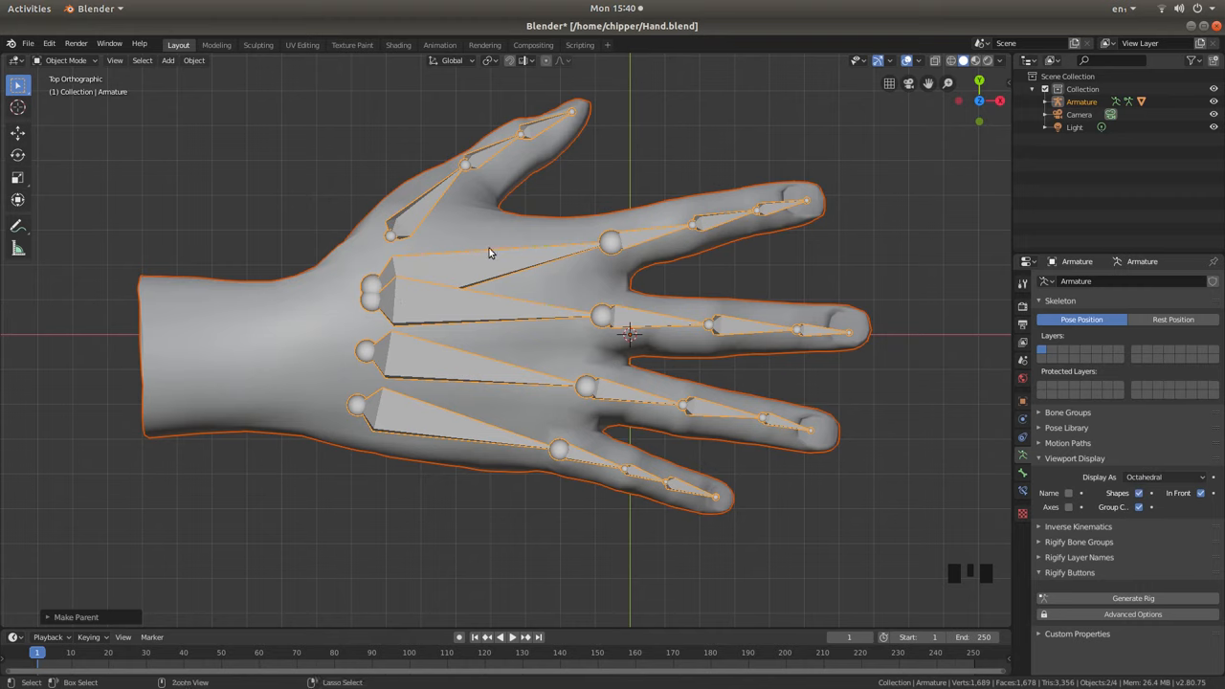
Enter Pose Mode and rotate a fingertip bone in front view to bend the finger.
key("ctrl+tab")
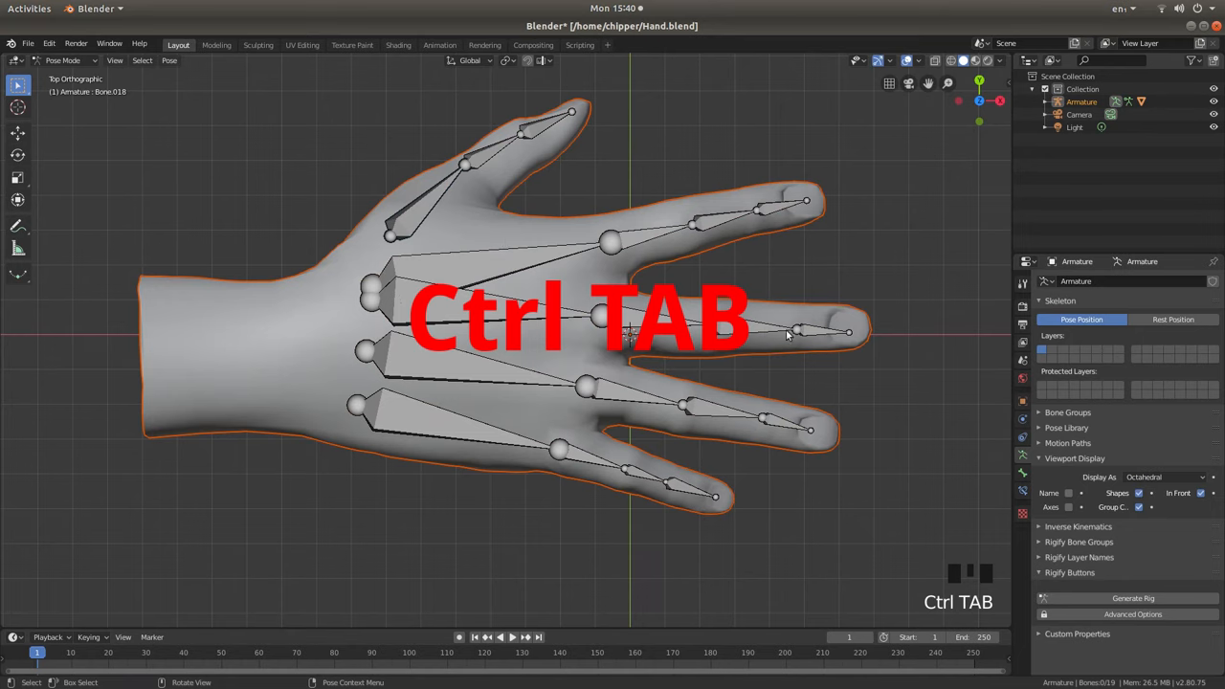
key("ctrl+Tab")
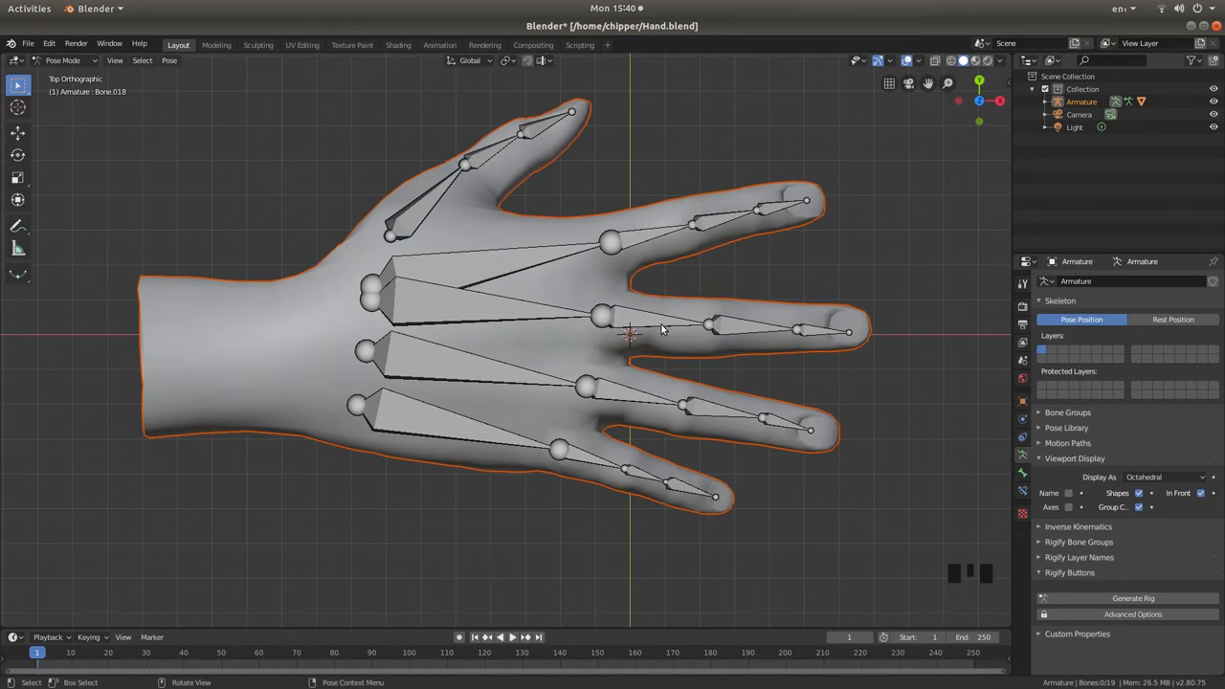
key("NUMPAD_1")
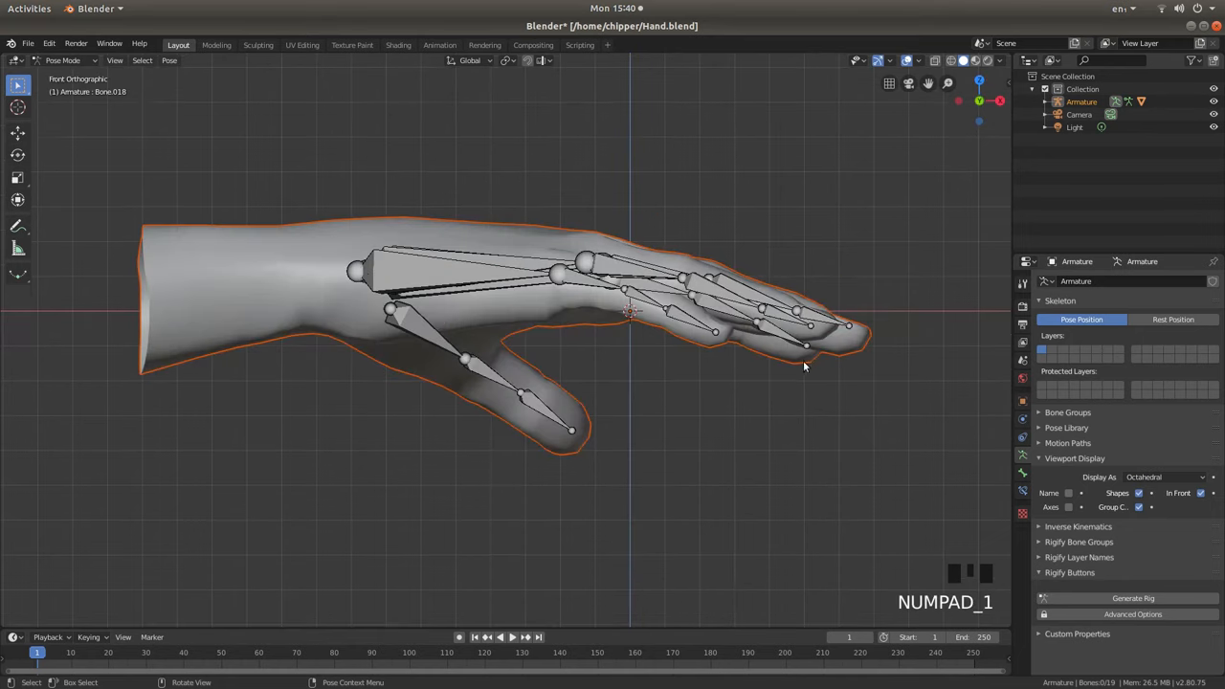
left_click(803, 344)
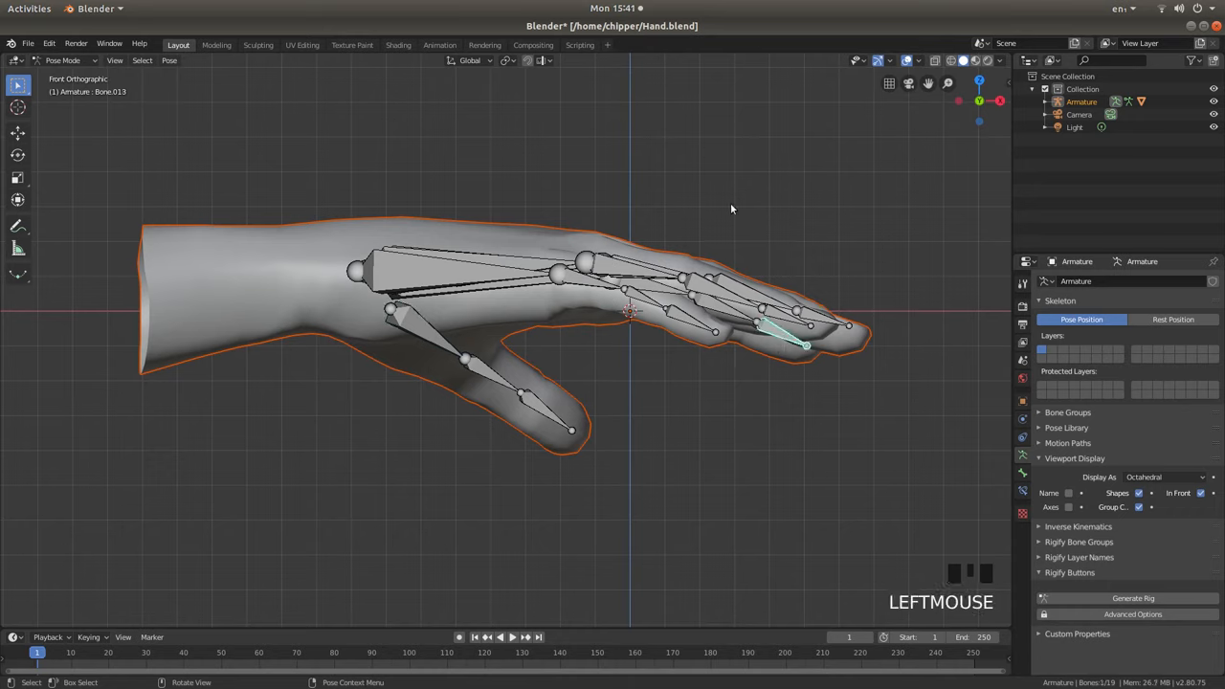
key("r")
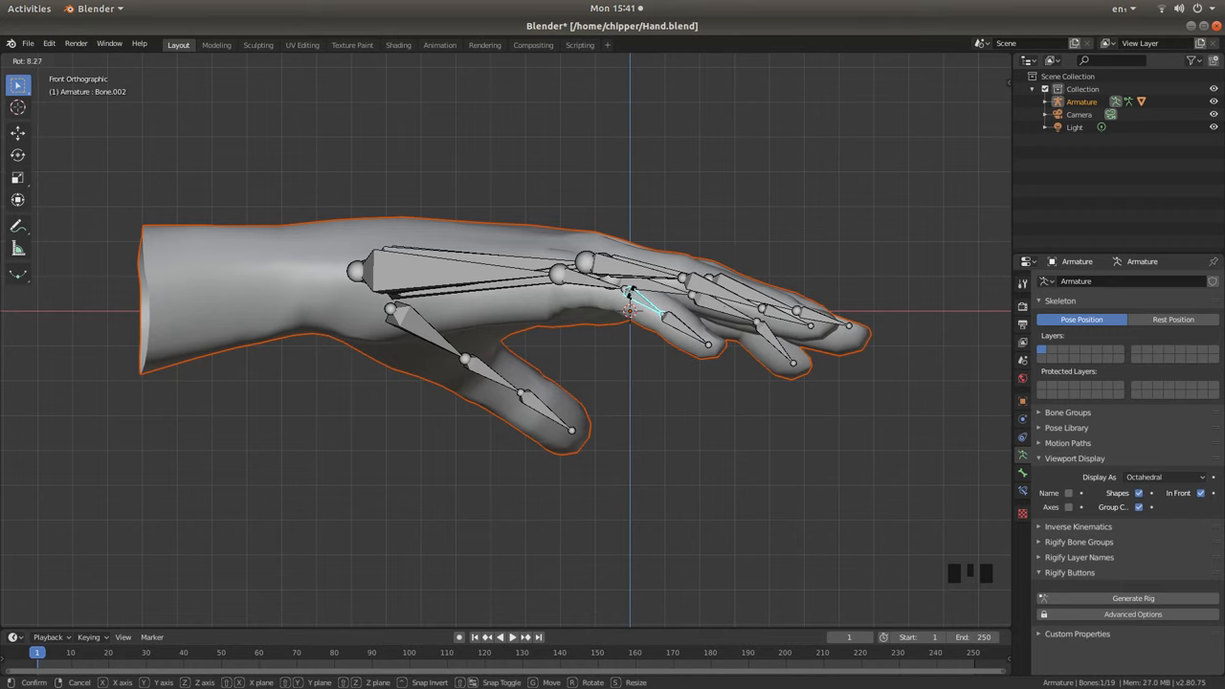
left_click(670, 321)
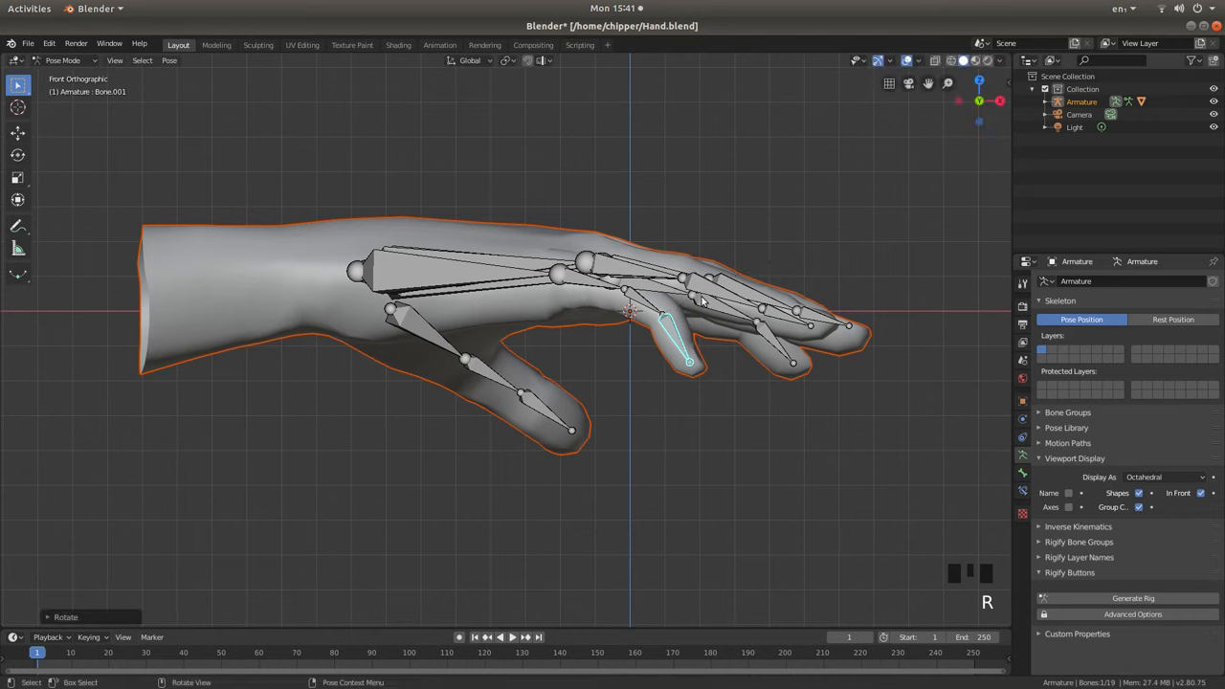
Bend the index fingertip bone by rotating it, then orbit around the posed hand.
key("NUMPAD_7")
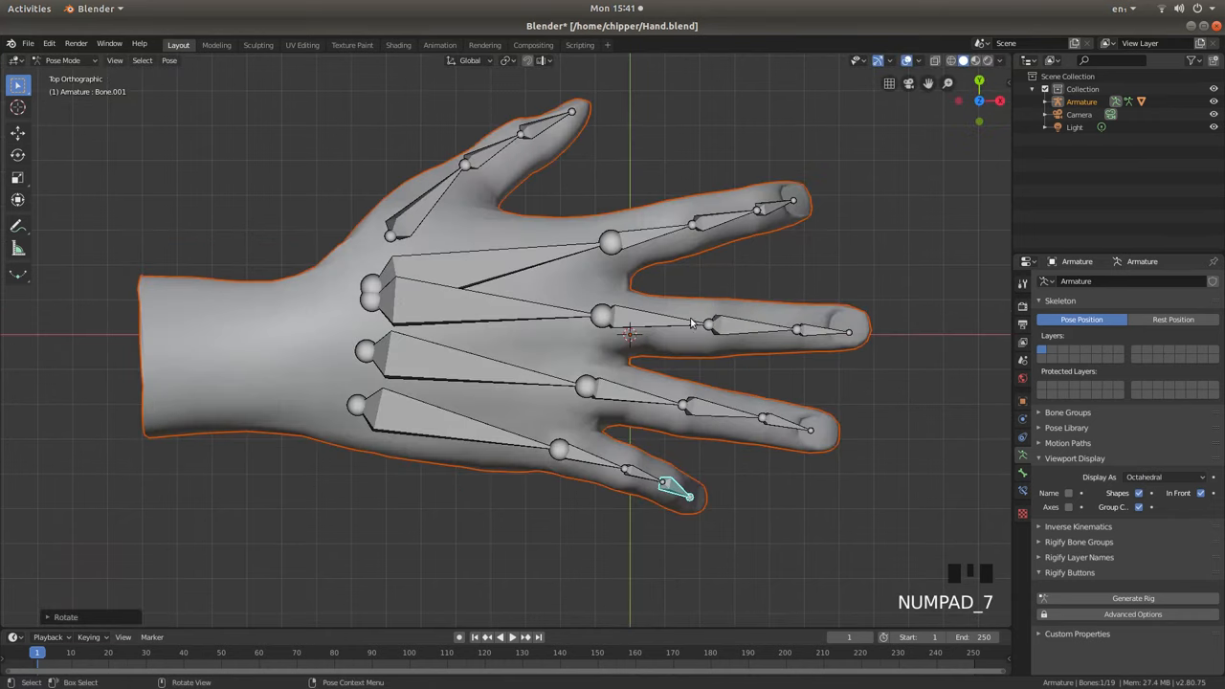
mouse_move(768, 208)
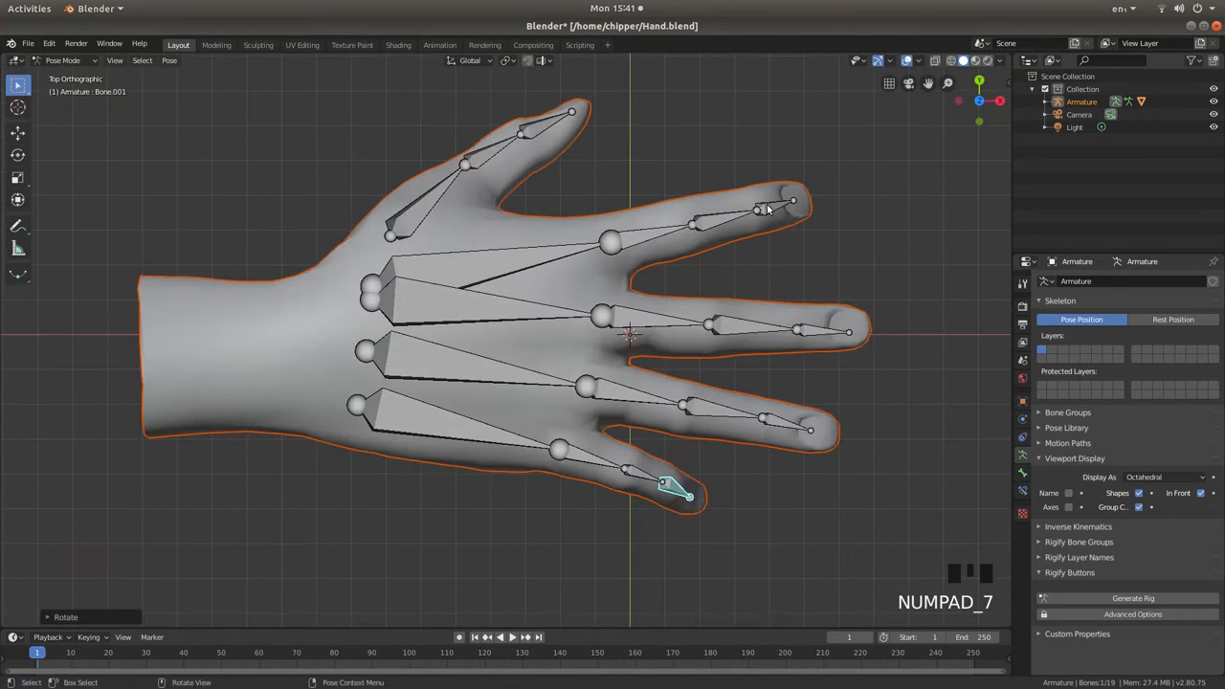
left_click(776, 206)
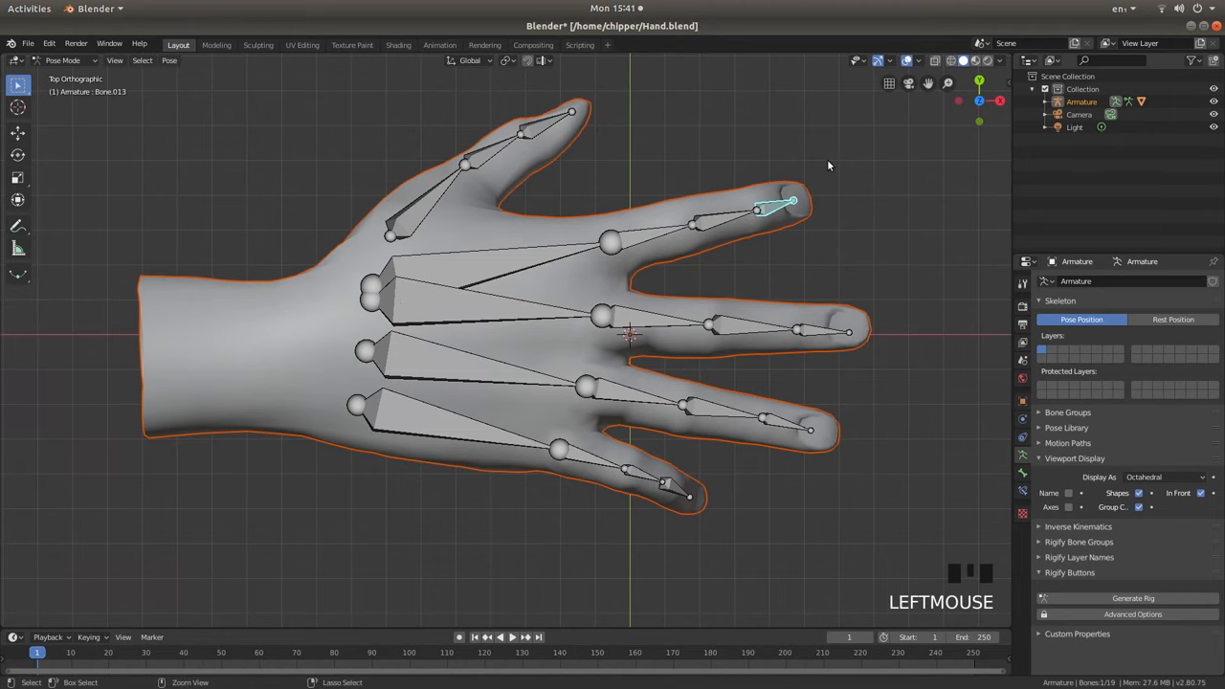
key("ctrl+KP_1")
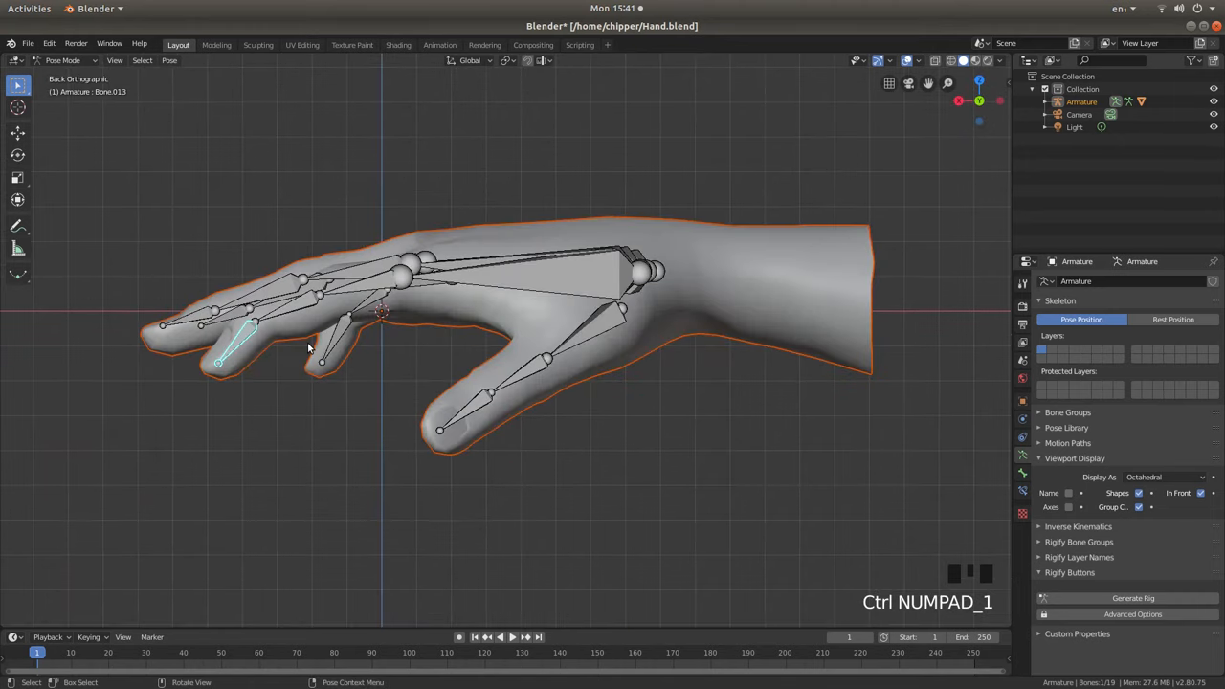
key("r")
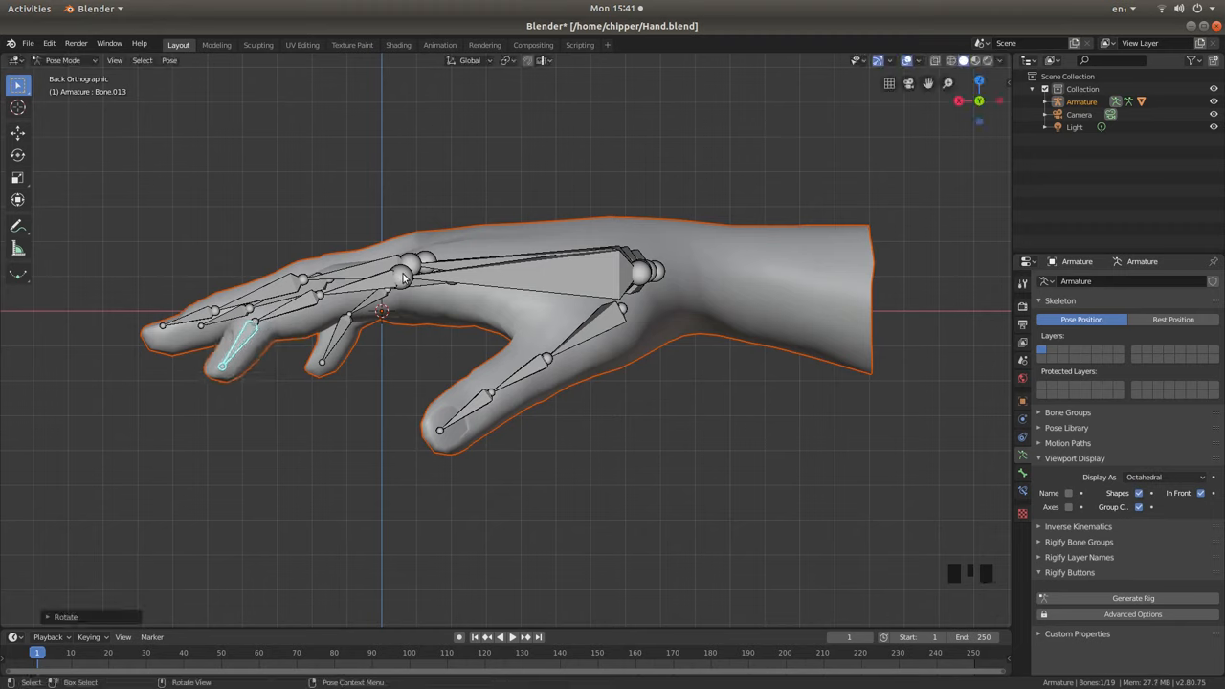
key("r")
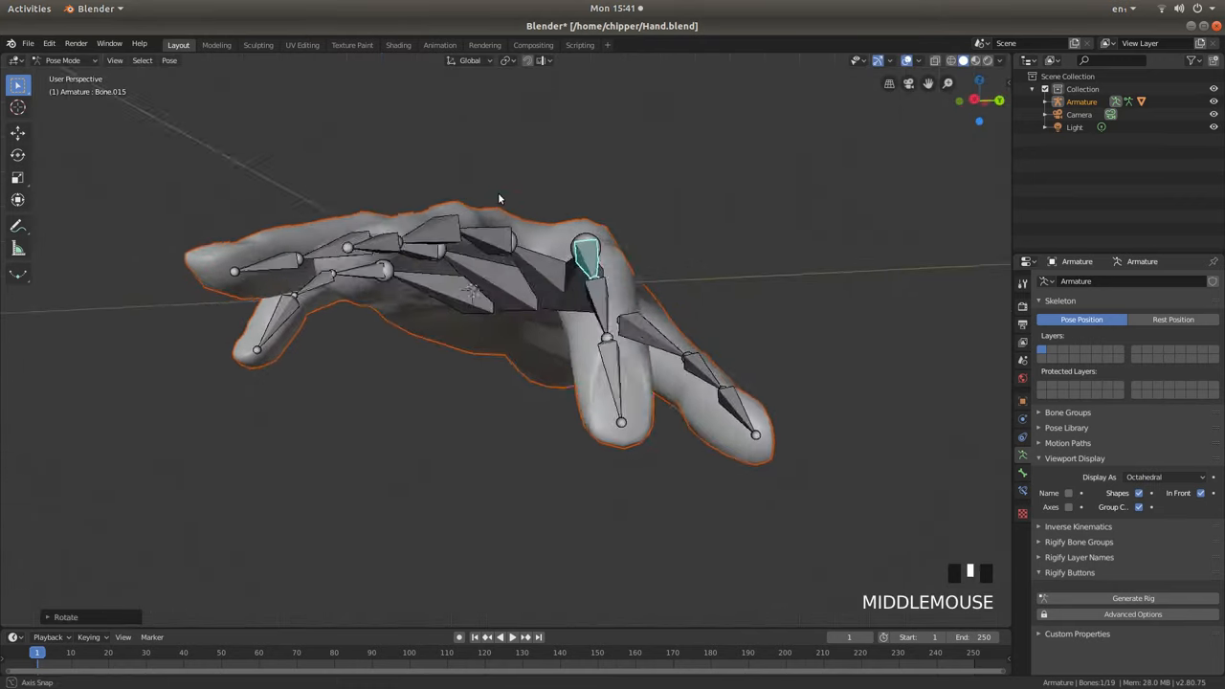
left_click_drag(498, 198, 644, 231)
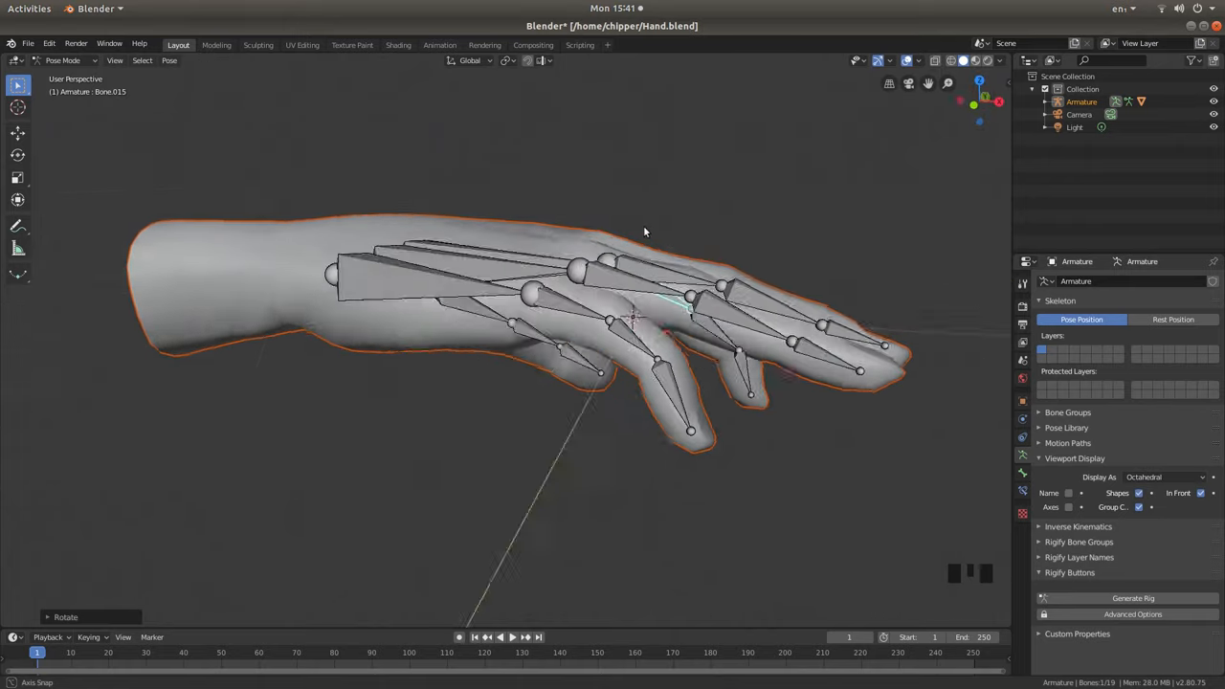